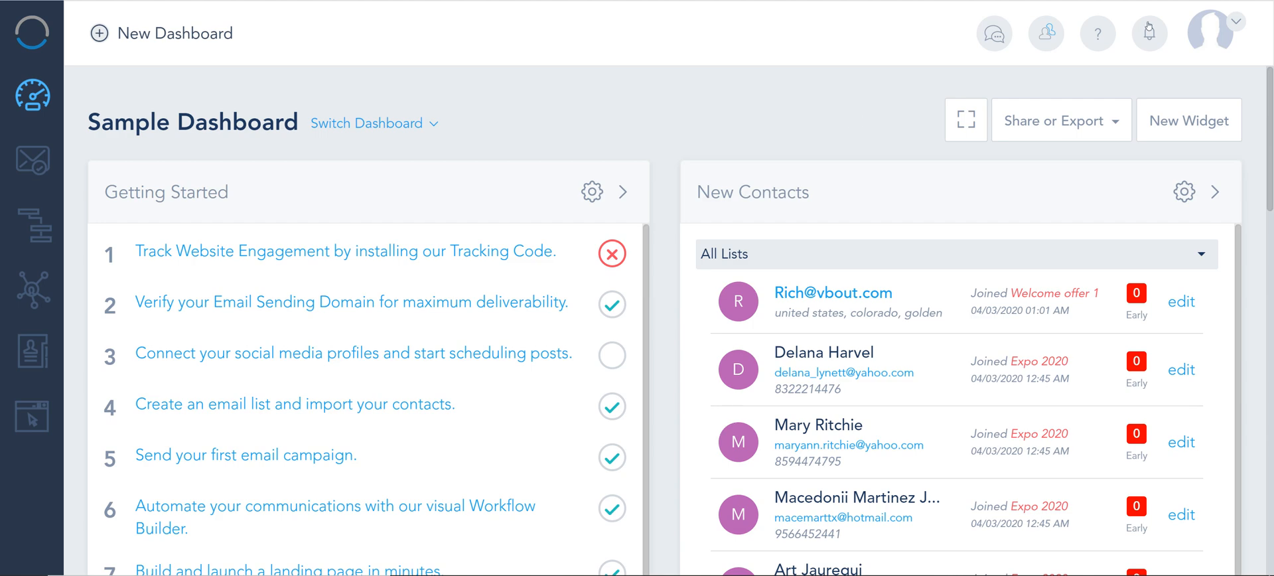
- Go to the Integrations page from the account menu
click(1210, 32)
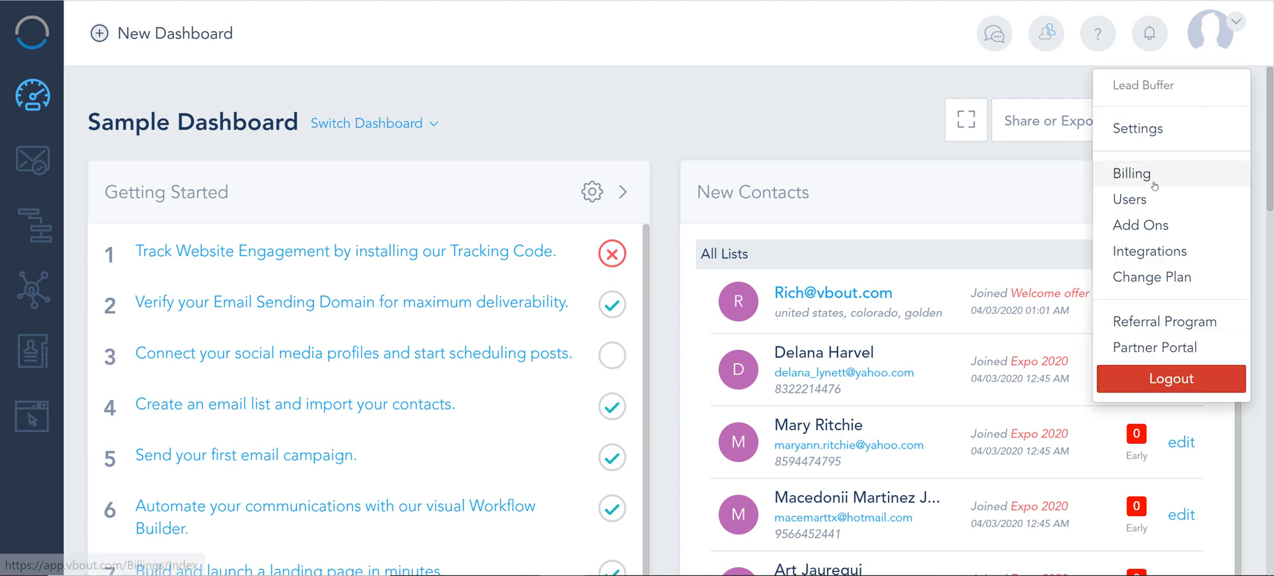
click(1149, 250)
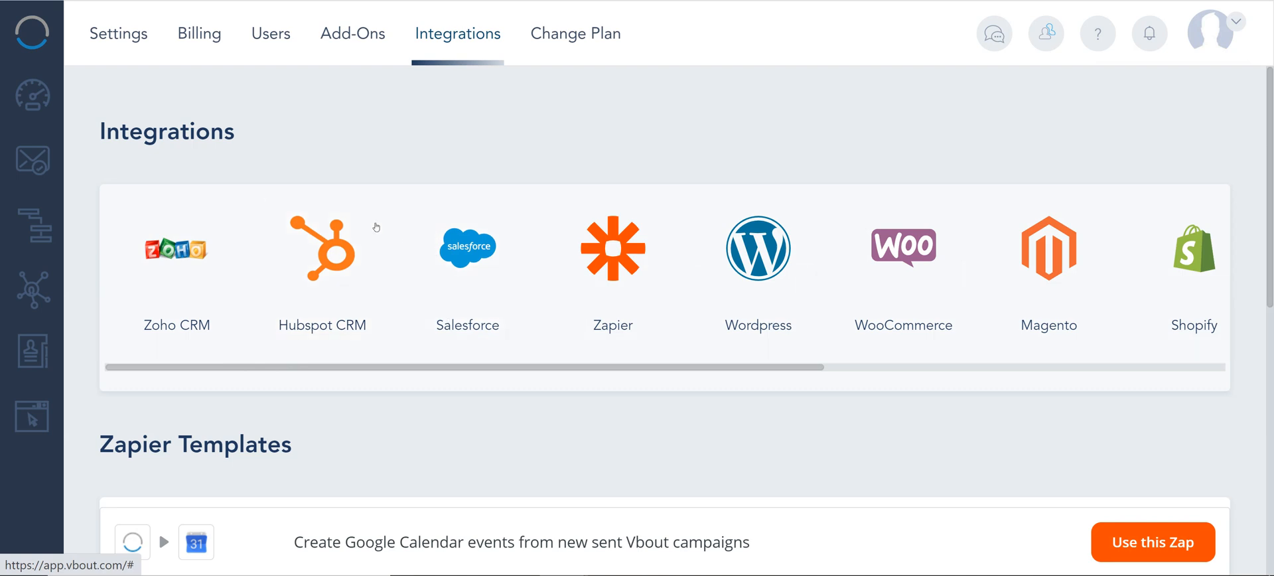
click(177, 248)
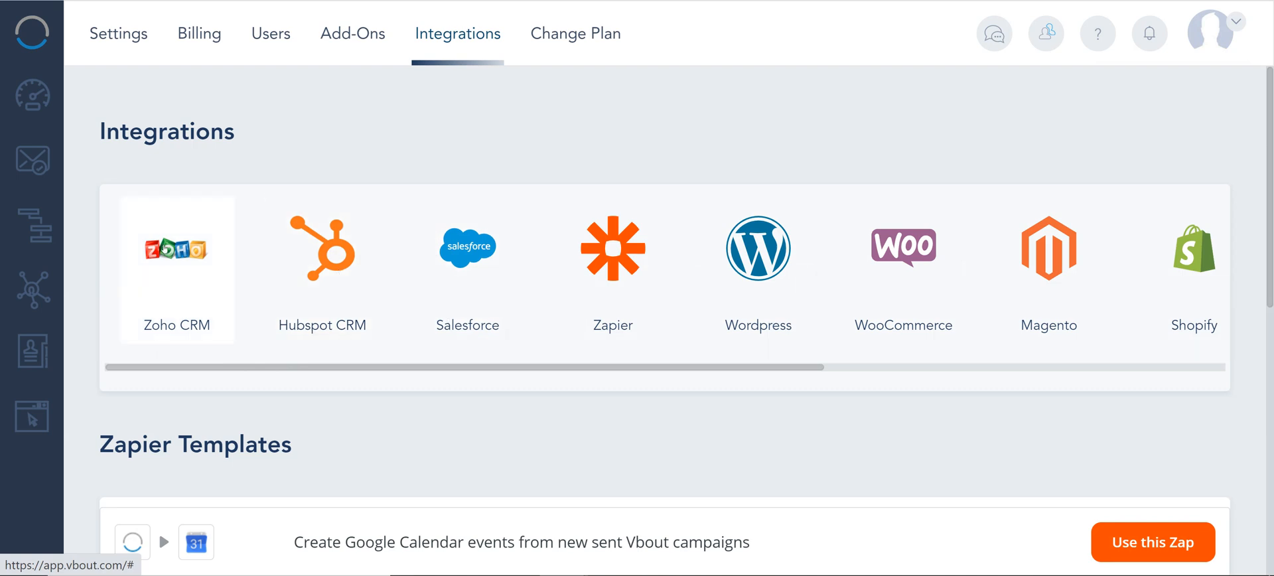
mouse_move(467, 268)
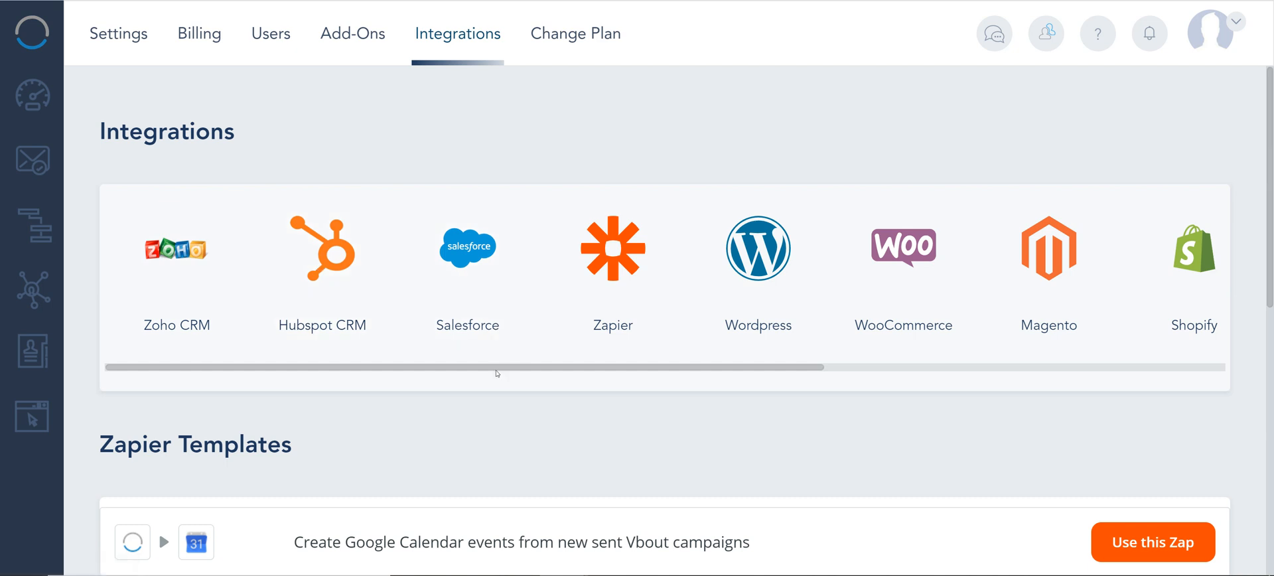
mouse_move(491, 368)
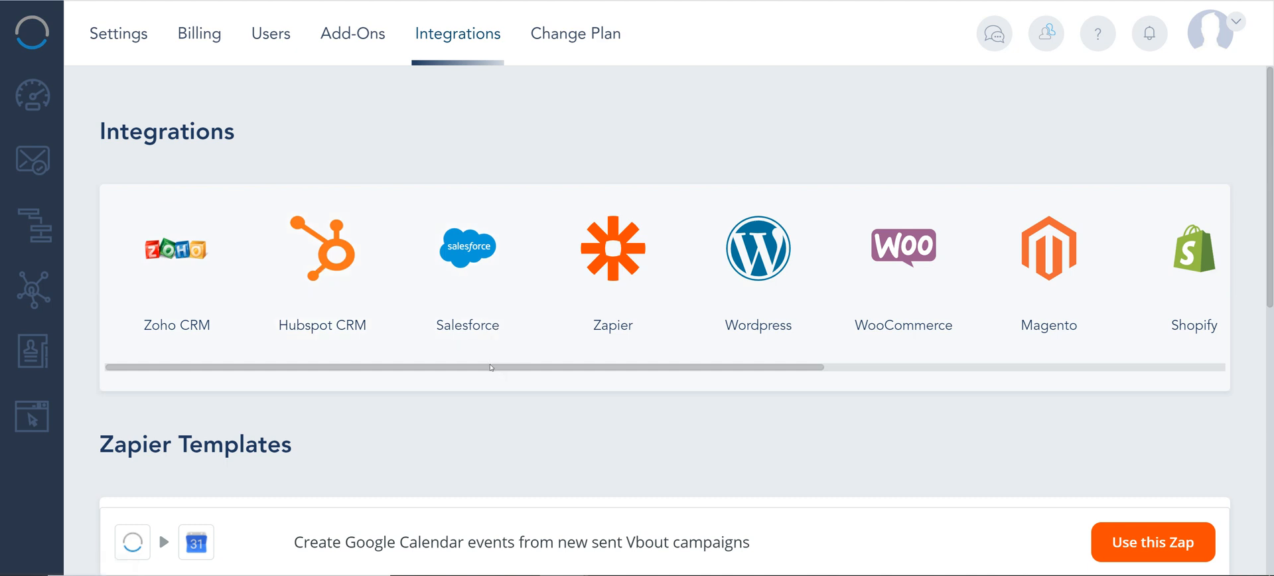
scroll(right, 3)
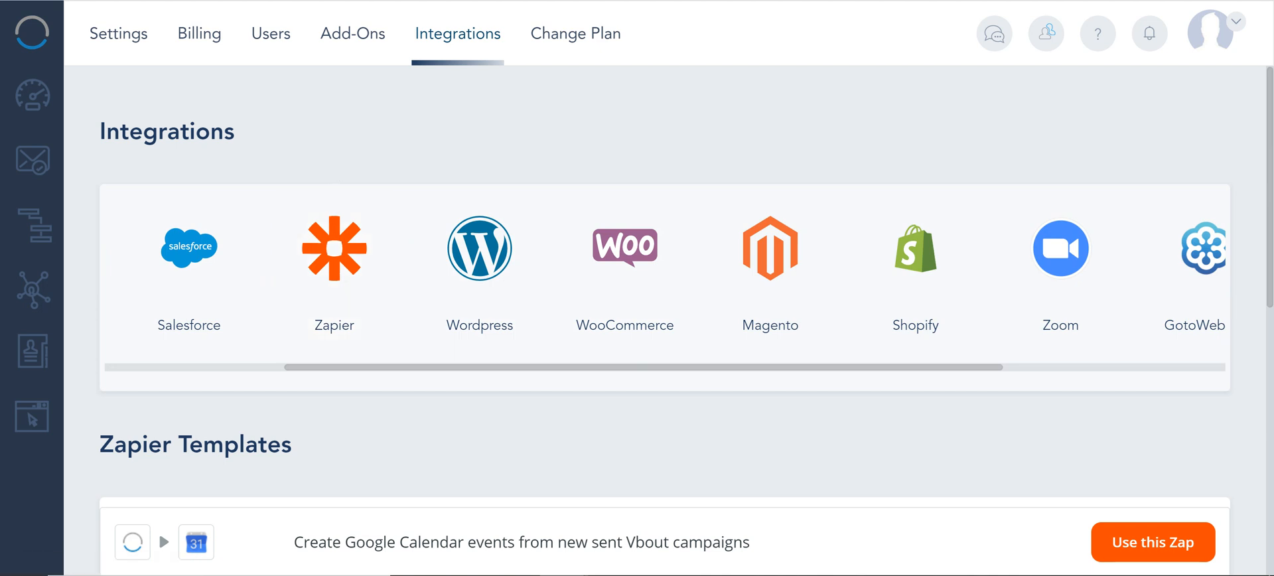
- Open Zapier's VBOUT integrations page from the Zapier tile
click(333, 248)
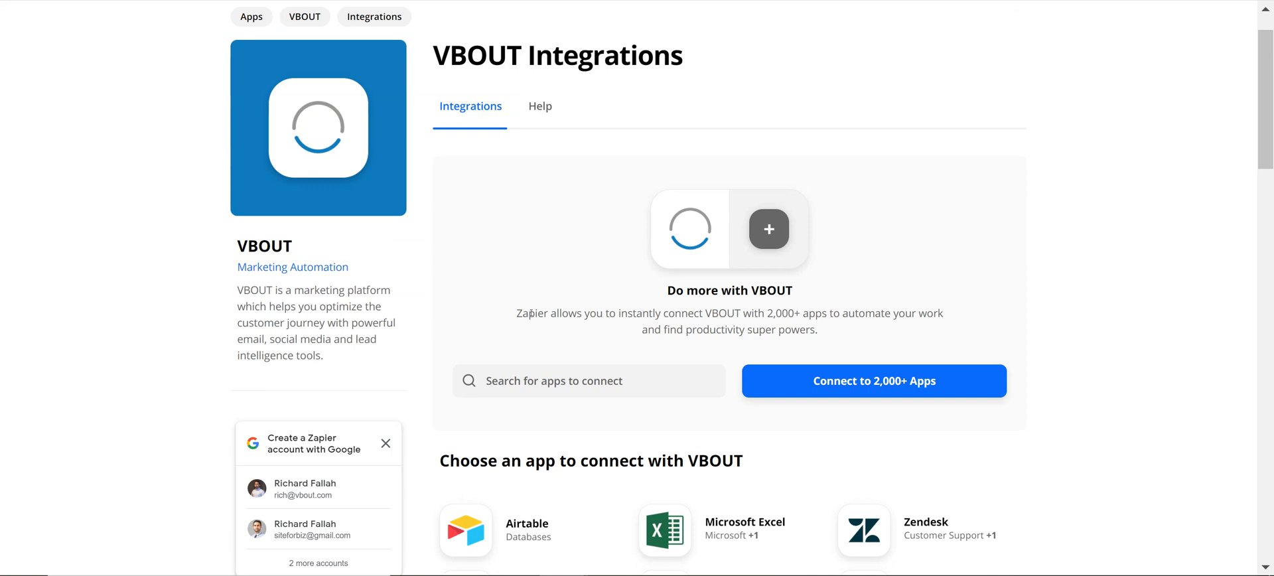
mouse_move(551, 349)
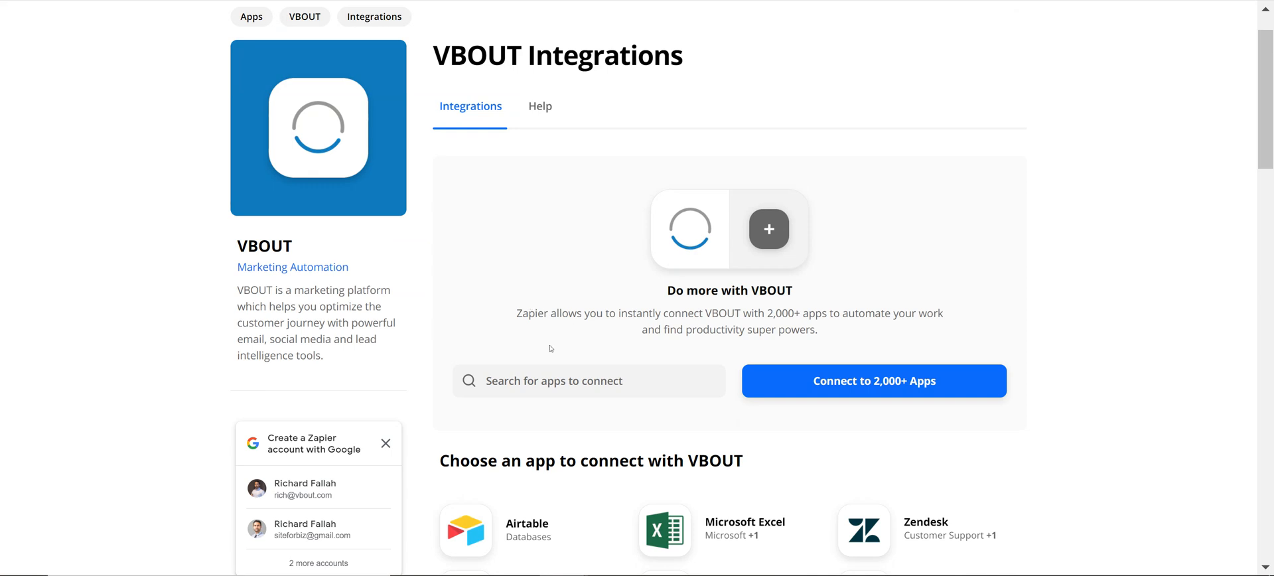
mouse_move(463, 189)
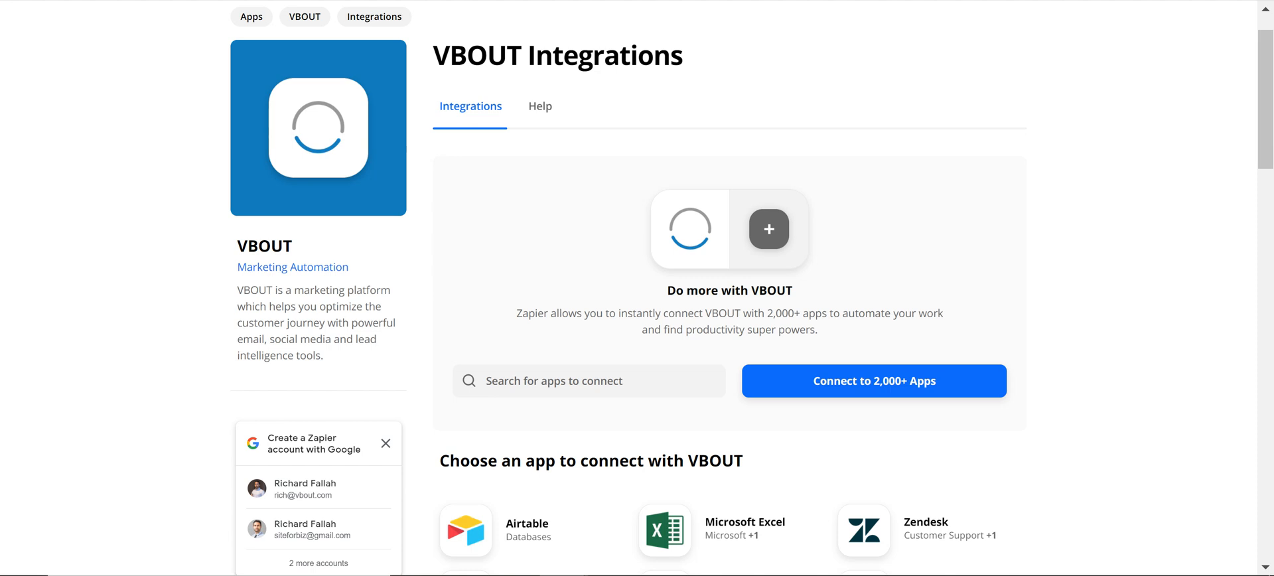
mouse_move(443, 93)
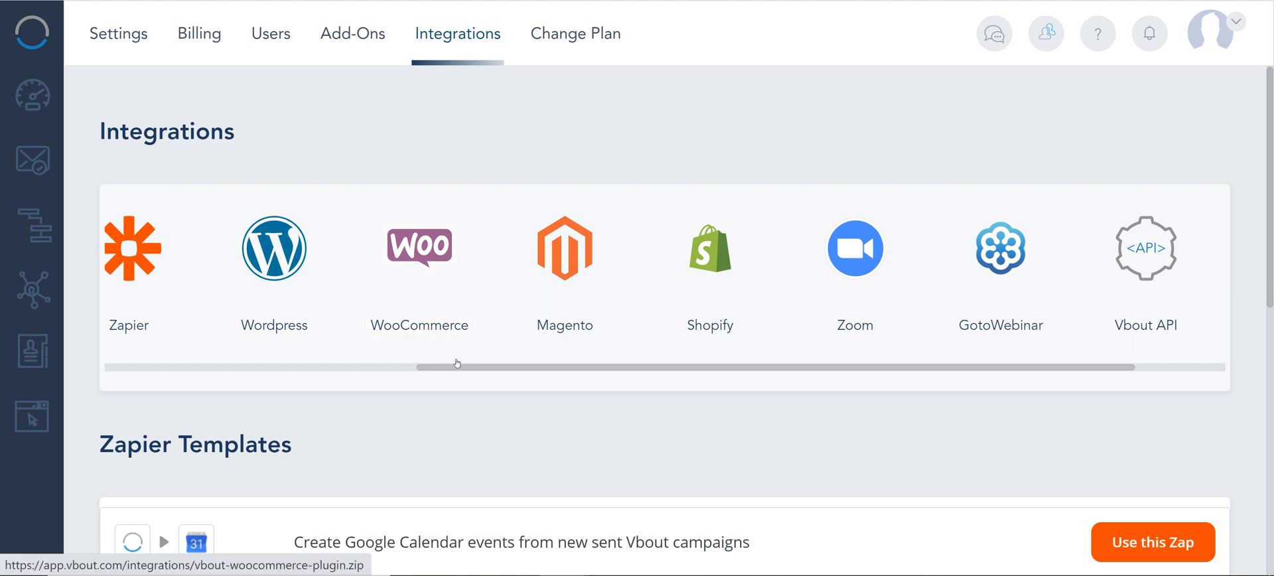
mouse_move(564, 248)
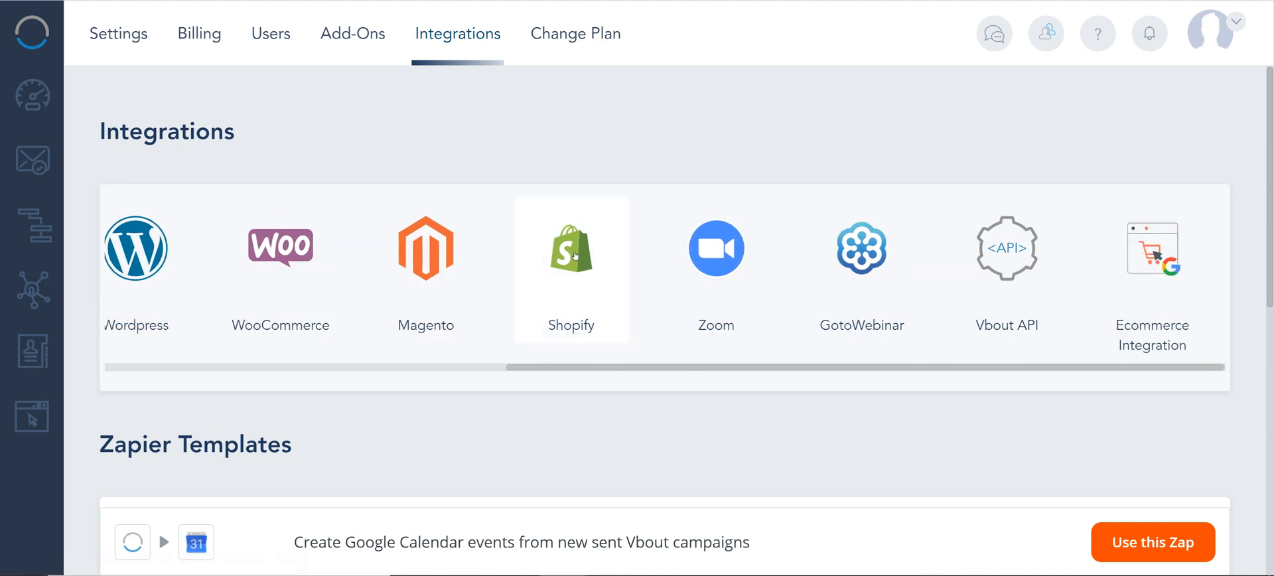
mouse_move(715, 268)
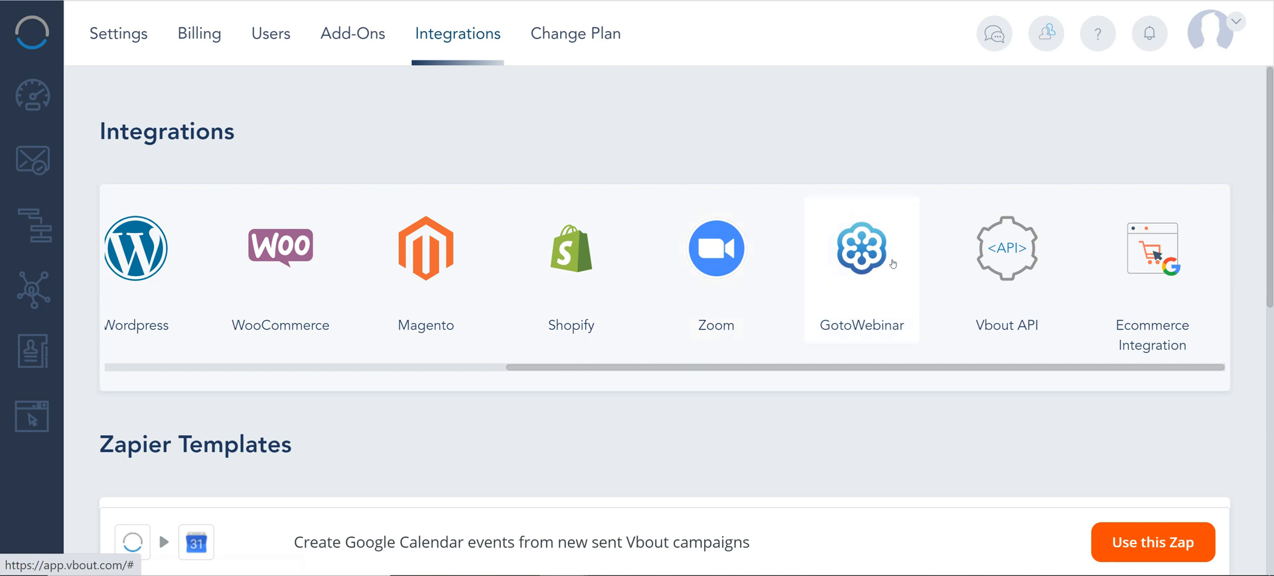
mouse_move(788, 265)
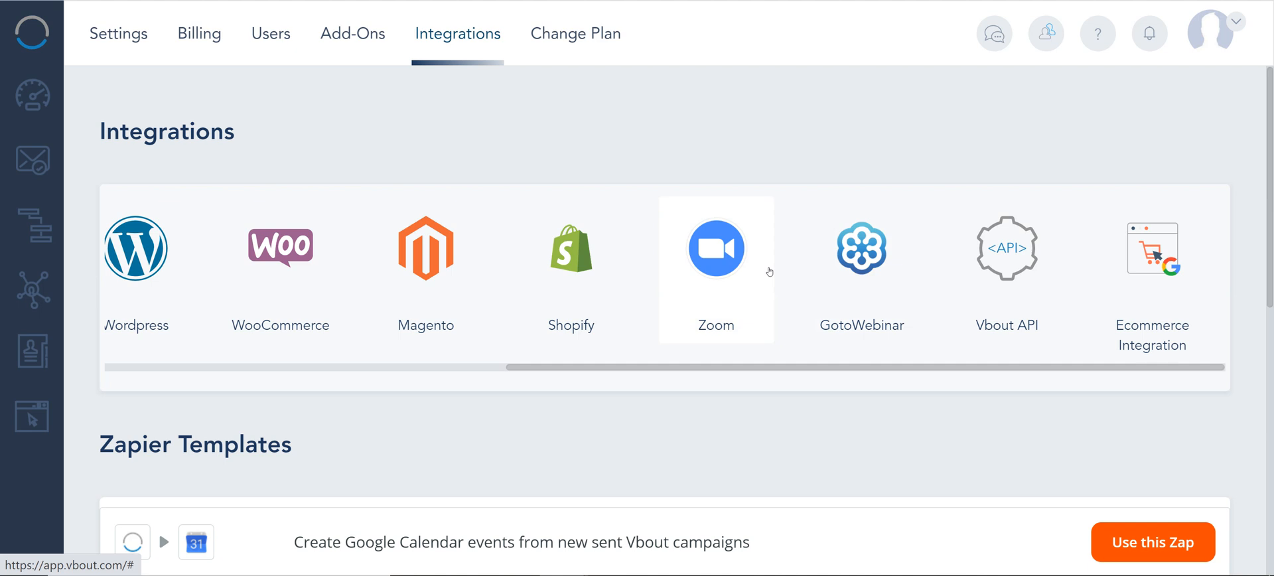
mouse_move(762, 280)
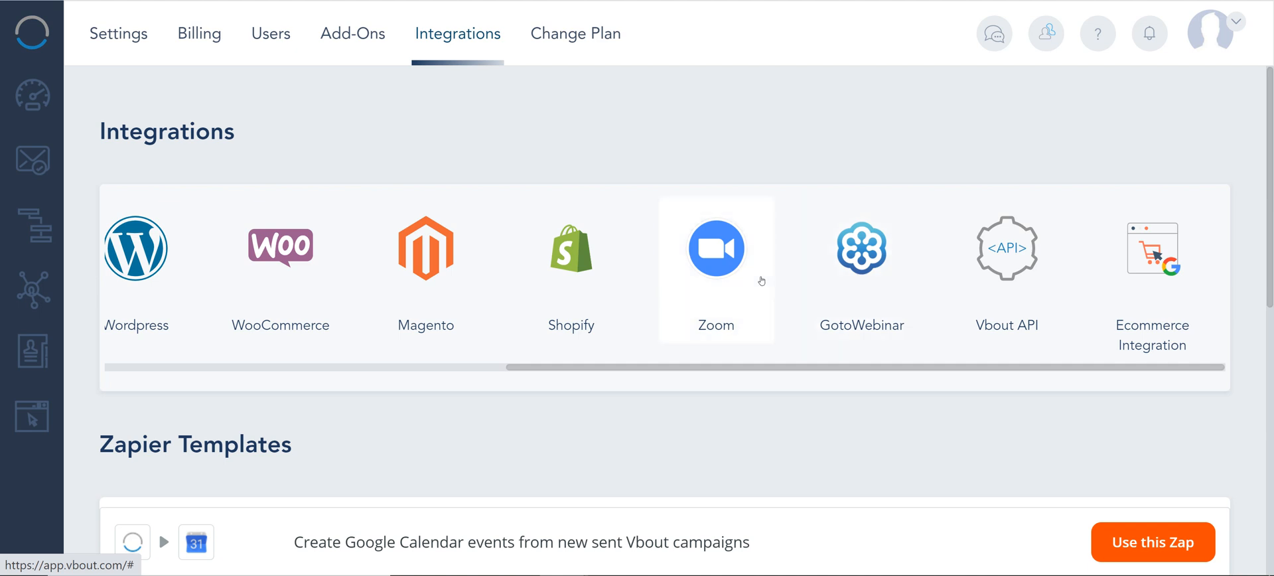
mouse_move(770, 260)
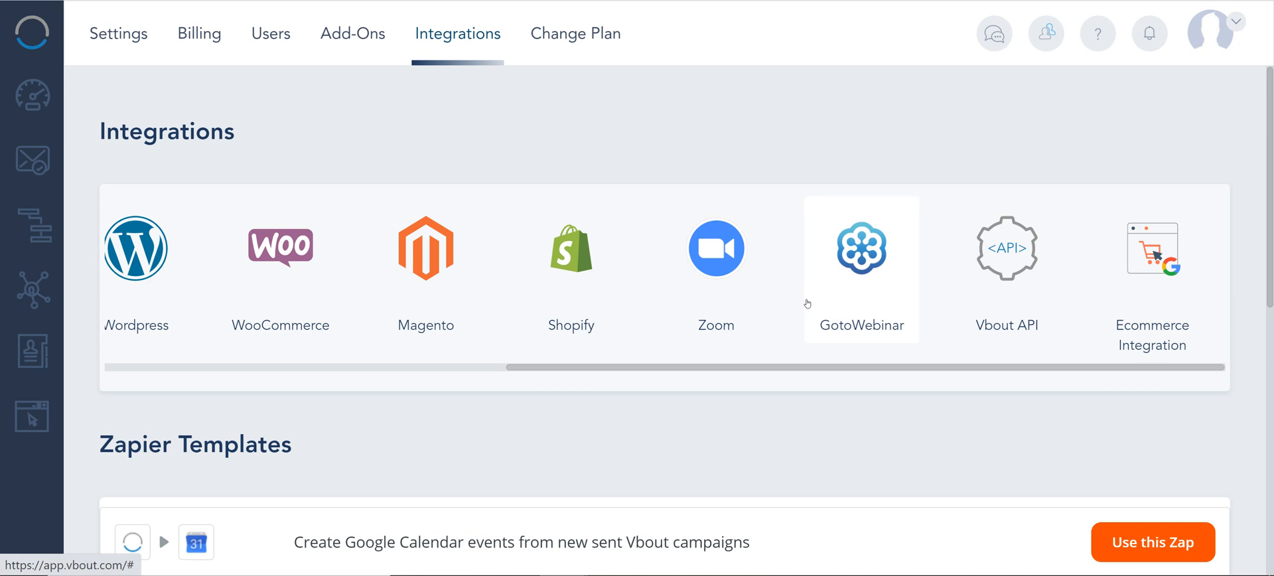
mouse_move(20, 230)
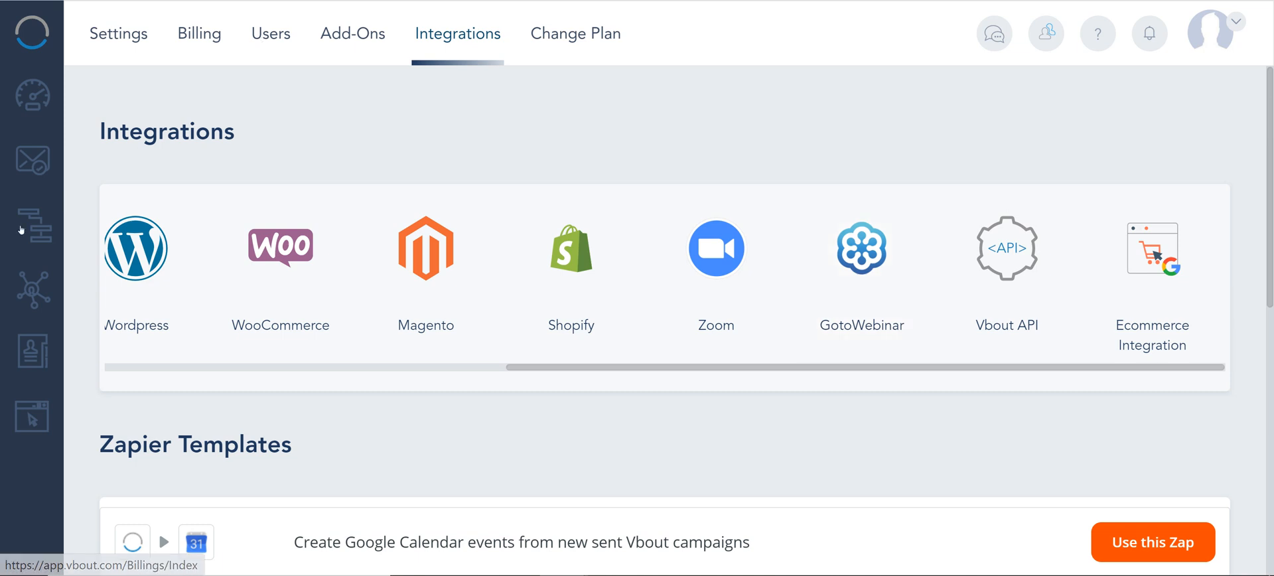
mouse_move(32, 225)
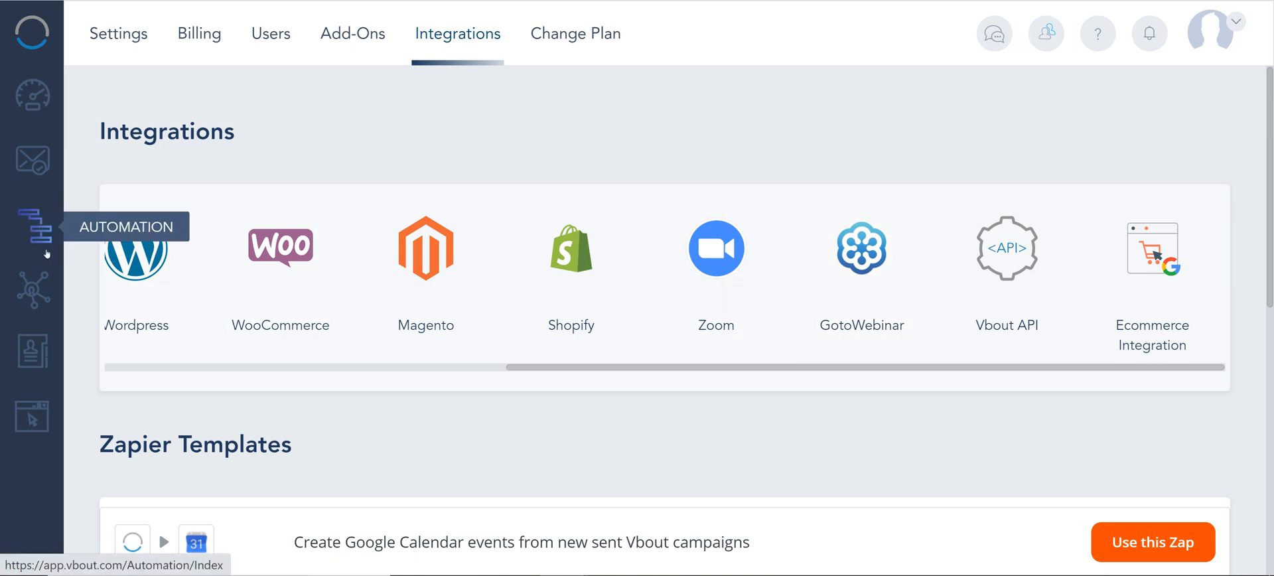
mouse_move(654, 383)
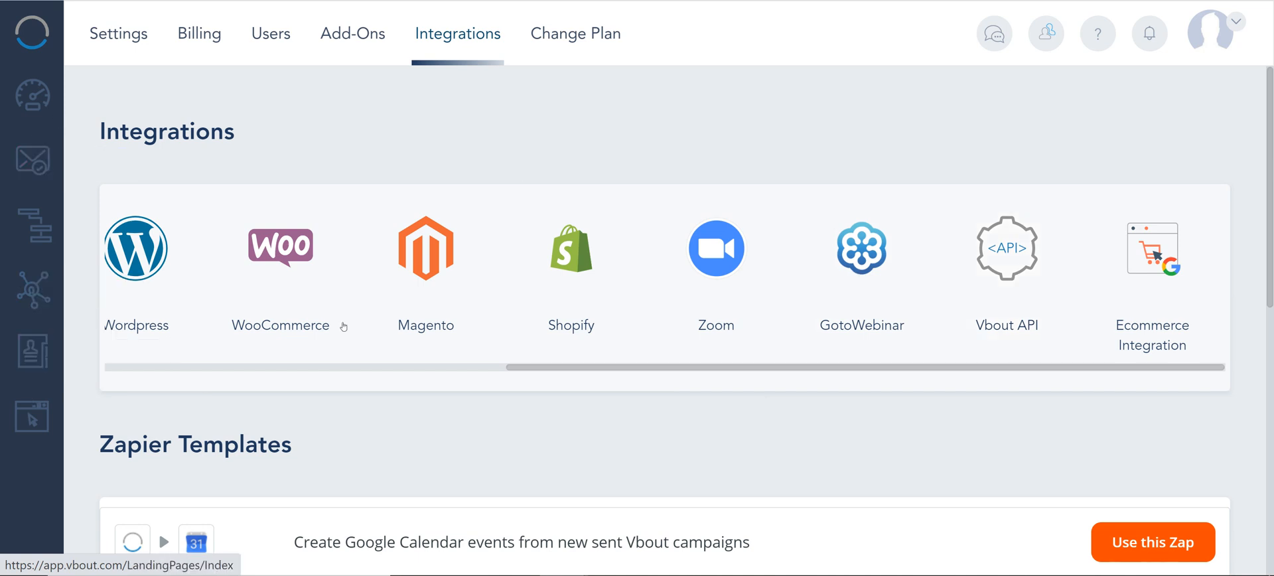
mouse_move(1151, 248)
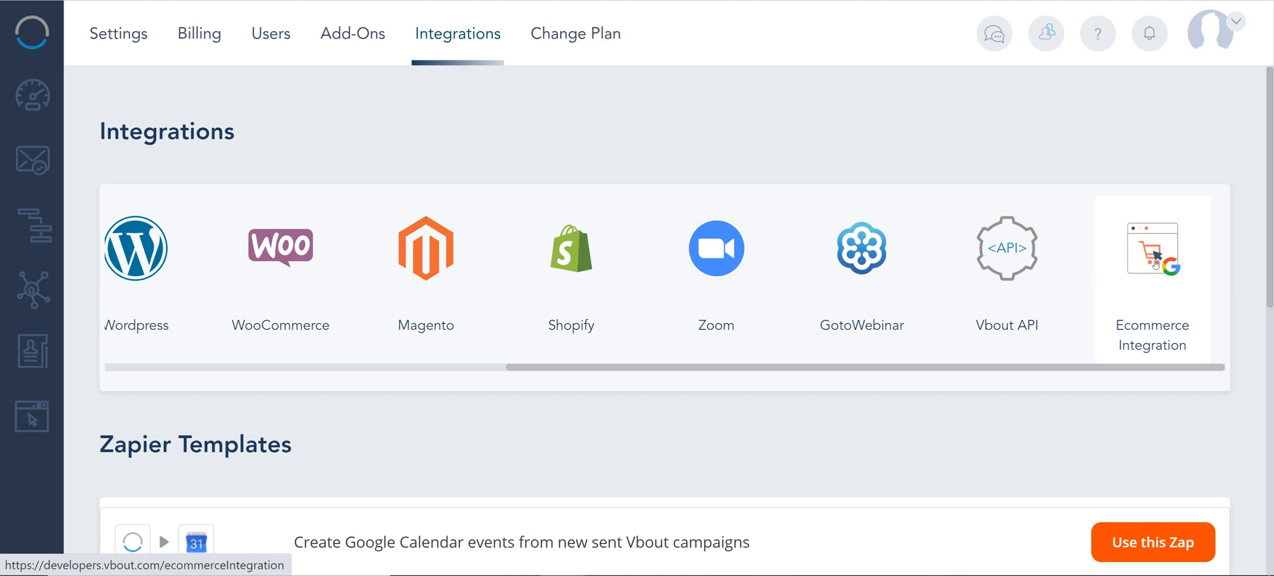
mouse_move(699, 150)
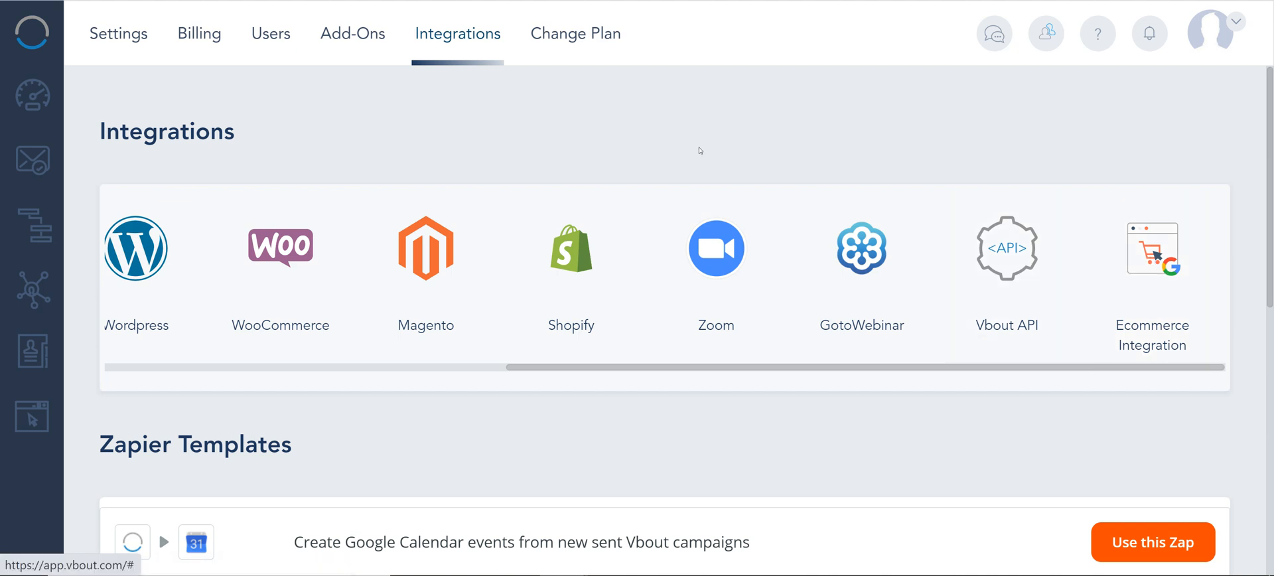
mouse_move(1010, 273)
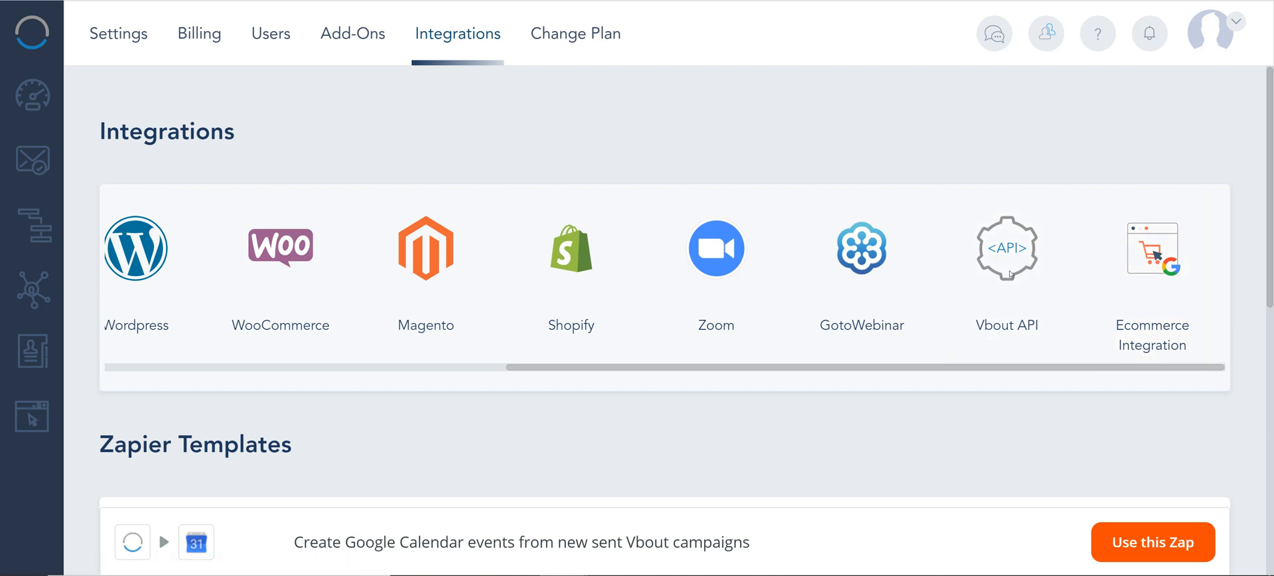
click(32, 96)
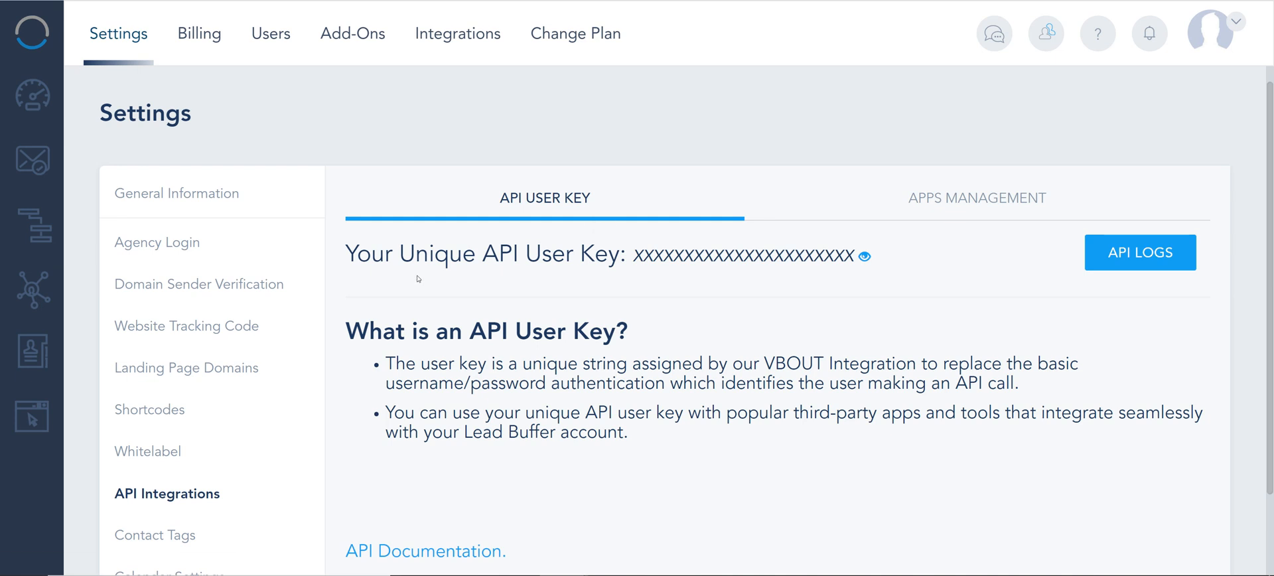
mouse_move(761, 273)
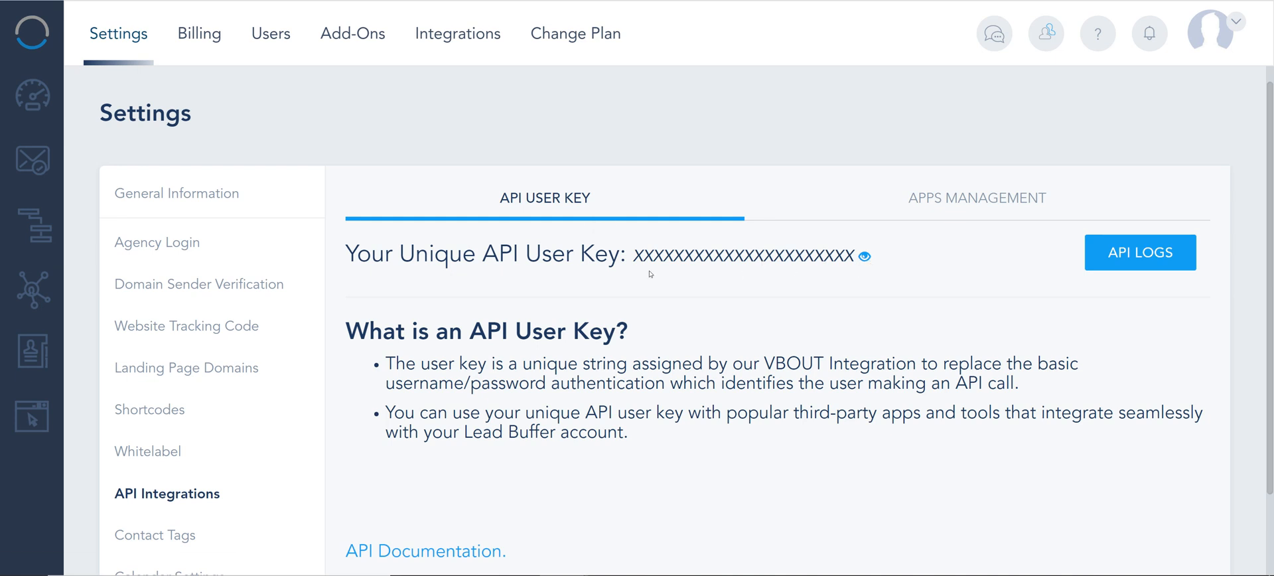
mouse_move(833, 296)
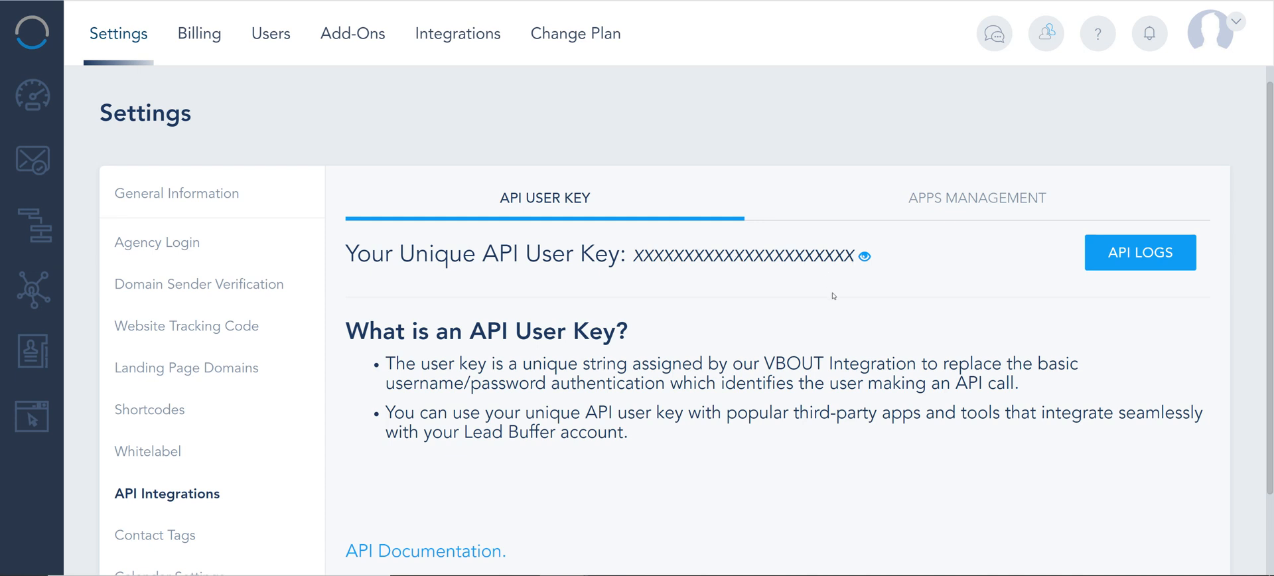
mouse_move(844, 281)
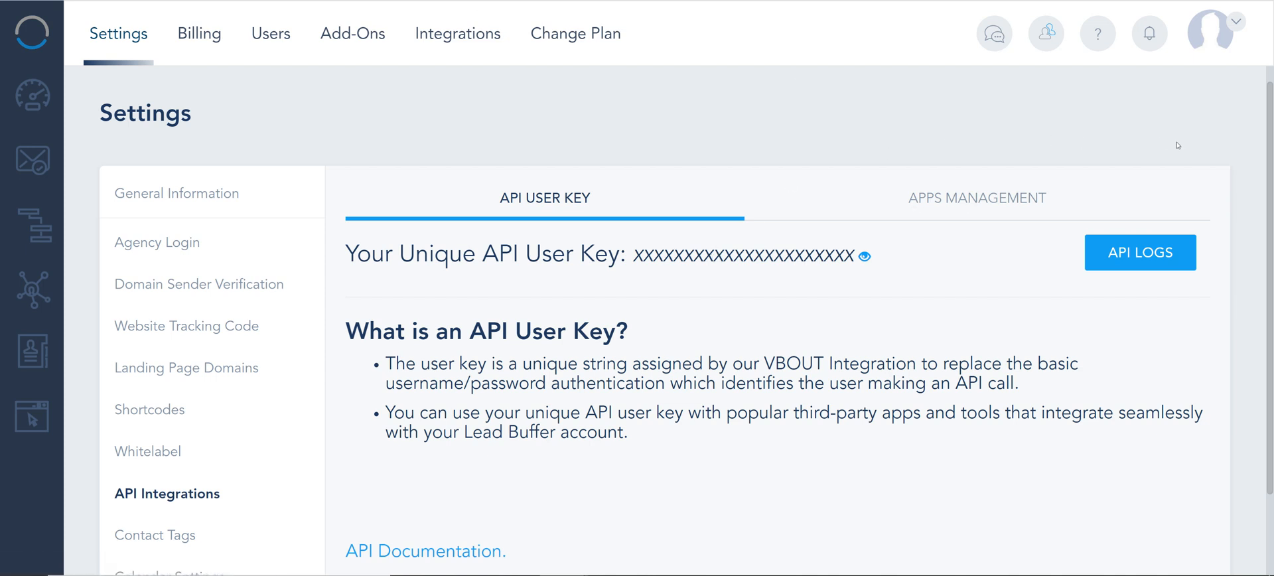
mouse_move(1155, 106)
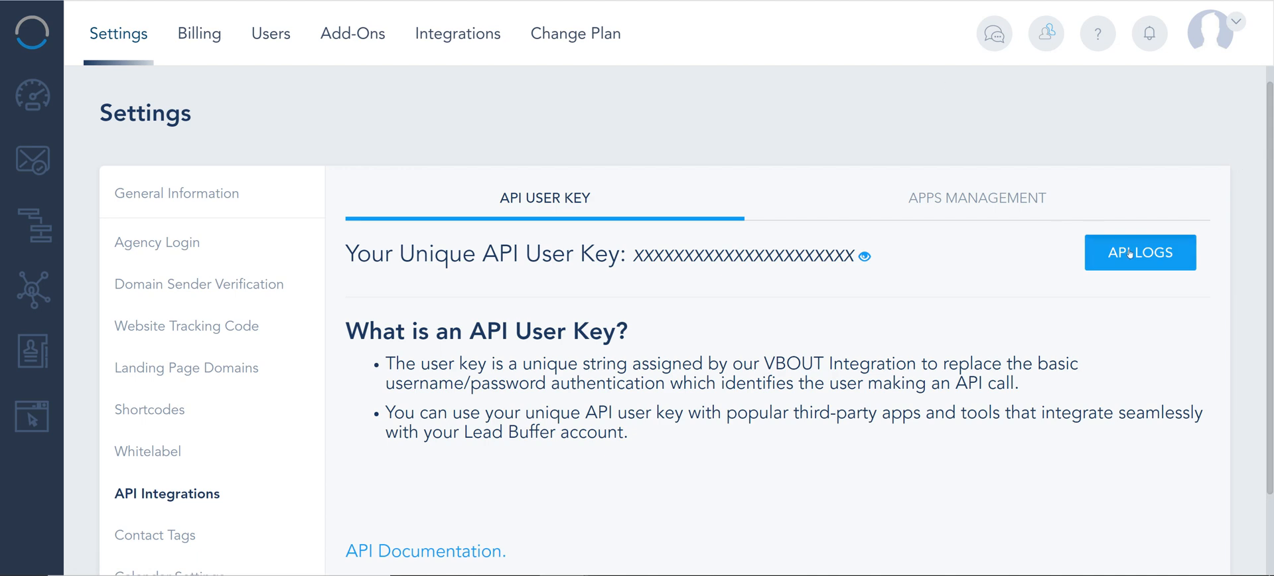
click(1139, 252)
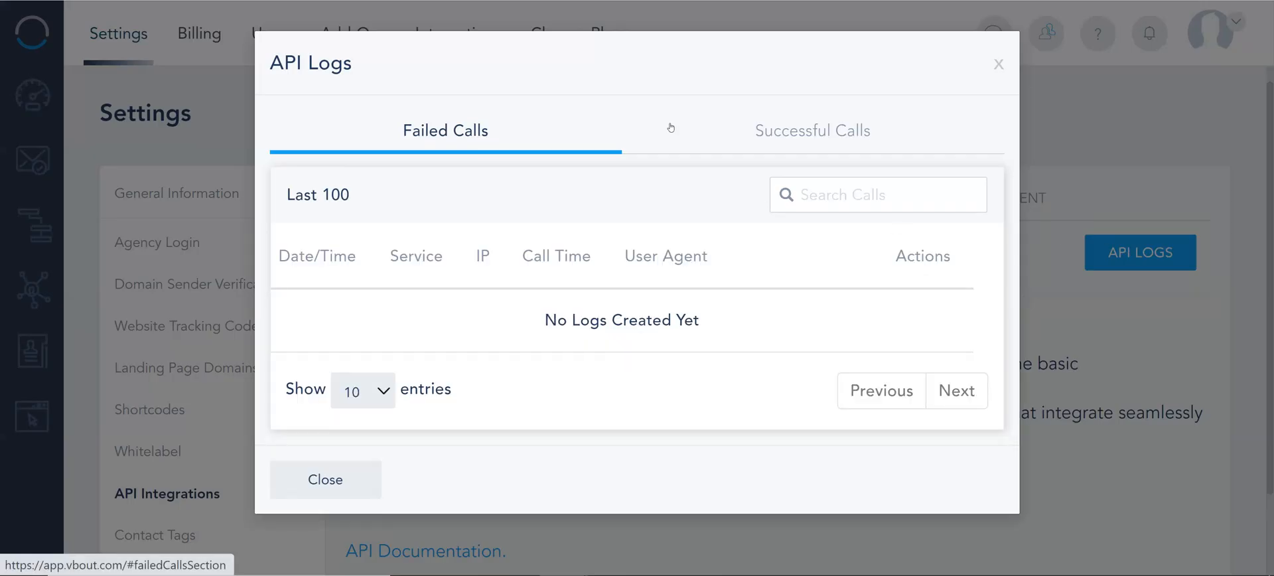
click(812, 130)
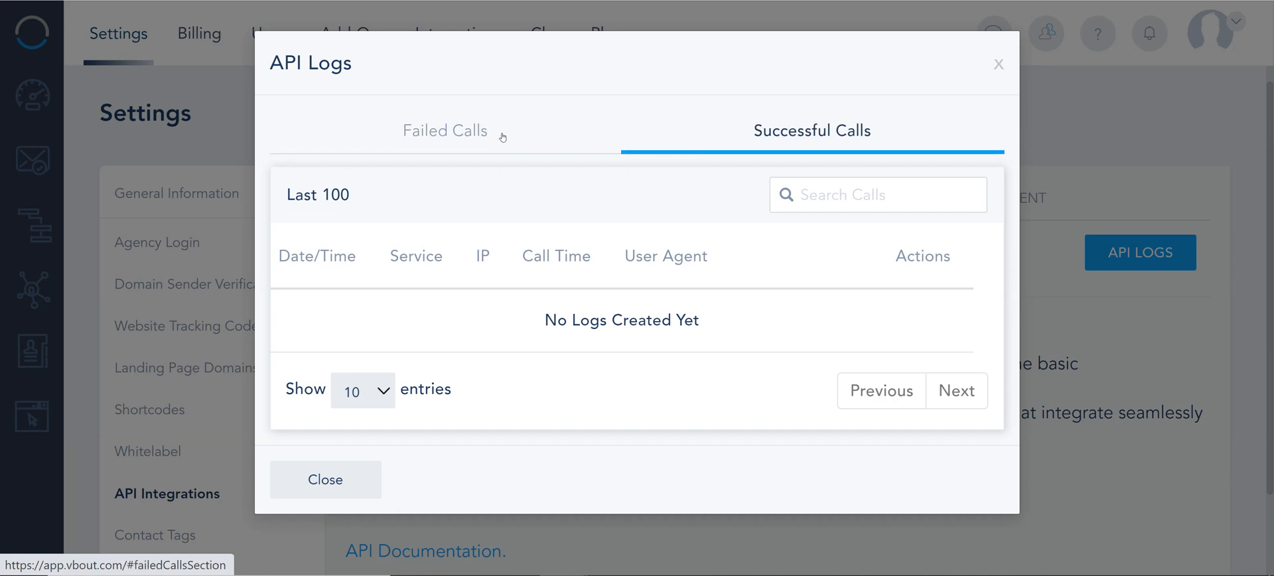
mouse_move(472, 137)
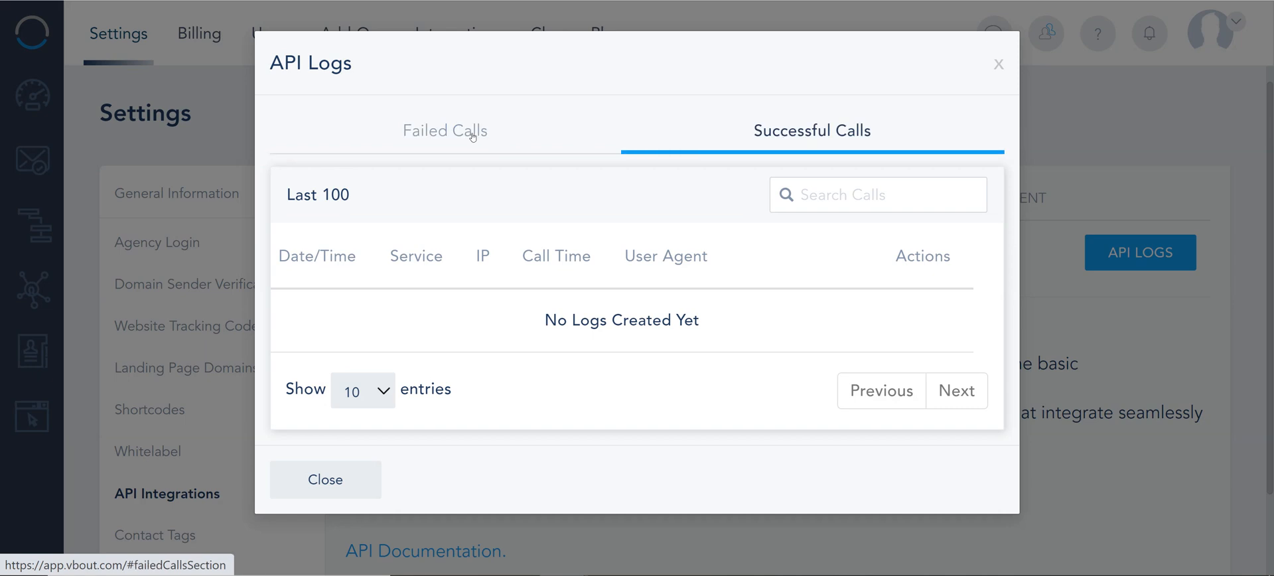
click(444, 130)
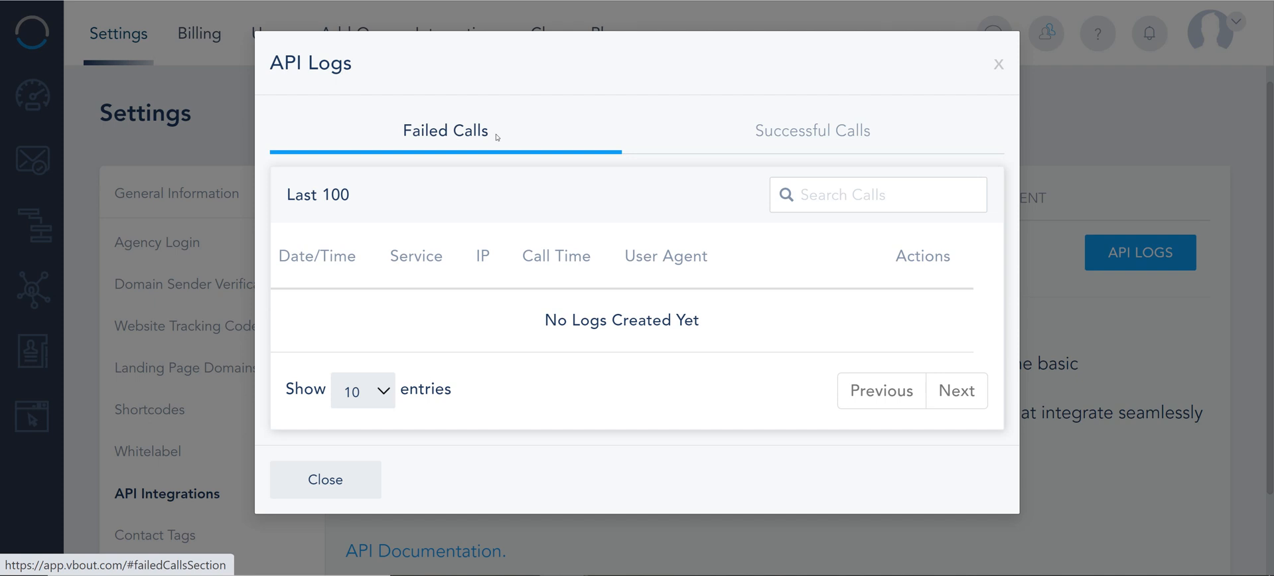
mouse_move(979, 97)
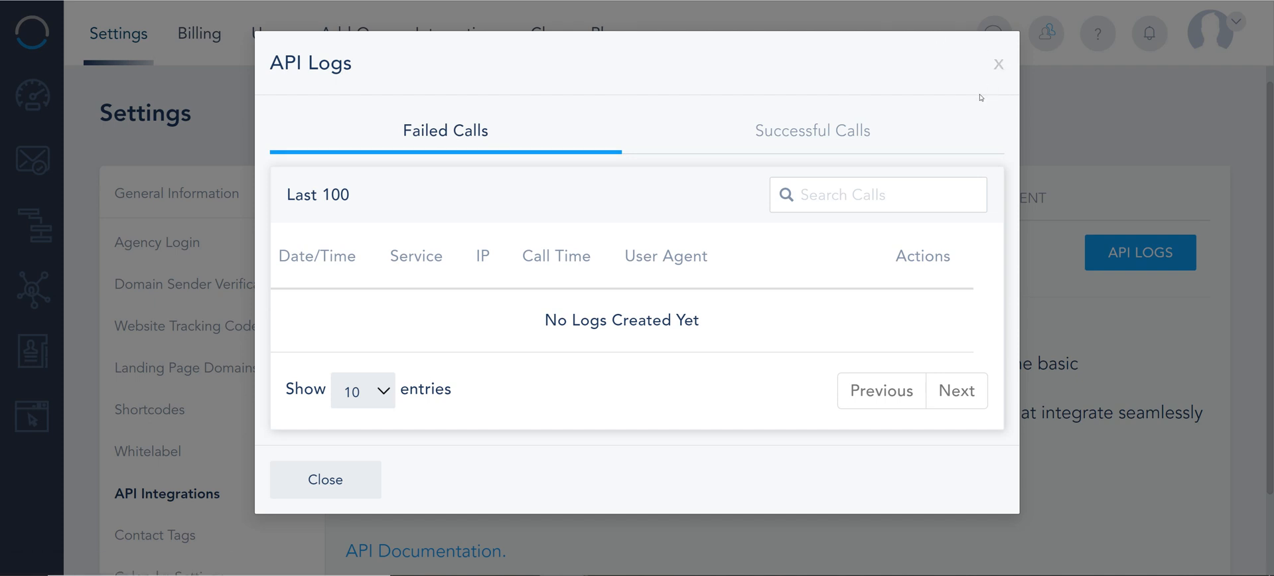
click(324, 479)
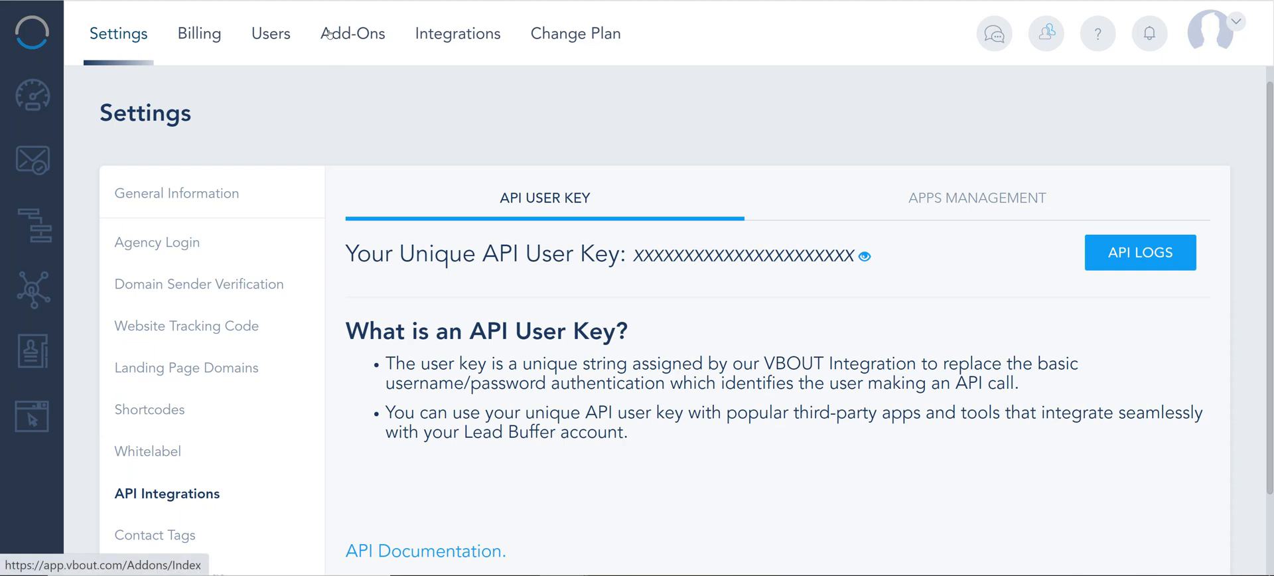
mouse_move(350, 32)
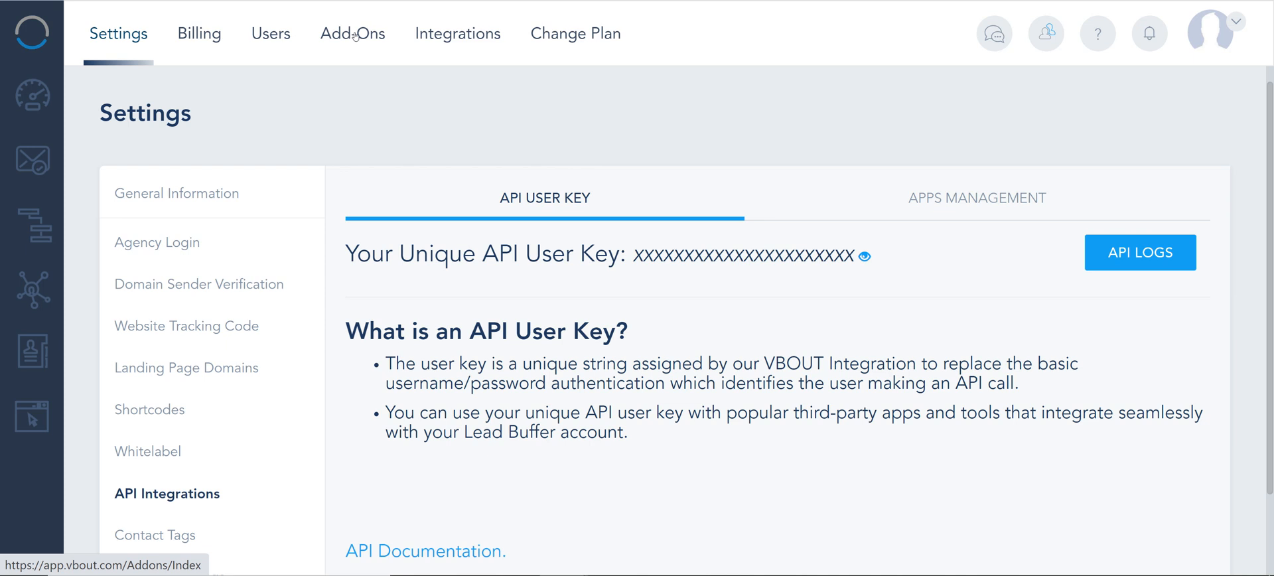
mouse_move(1157, 210)
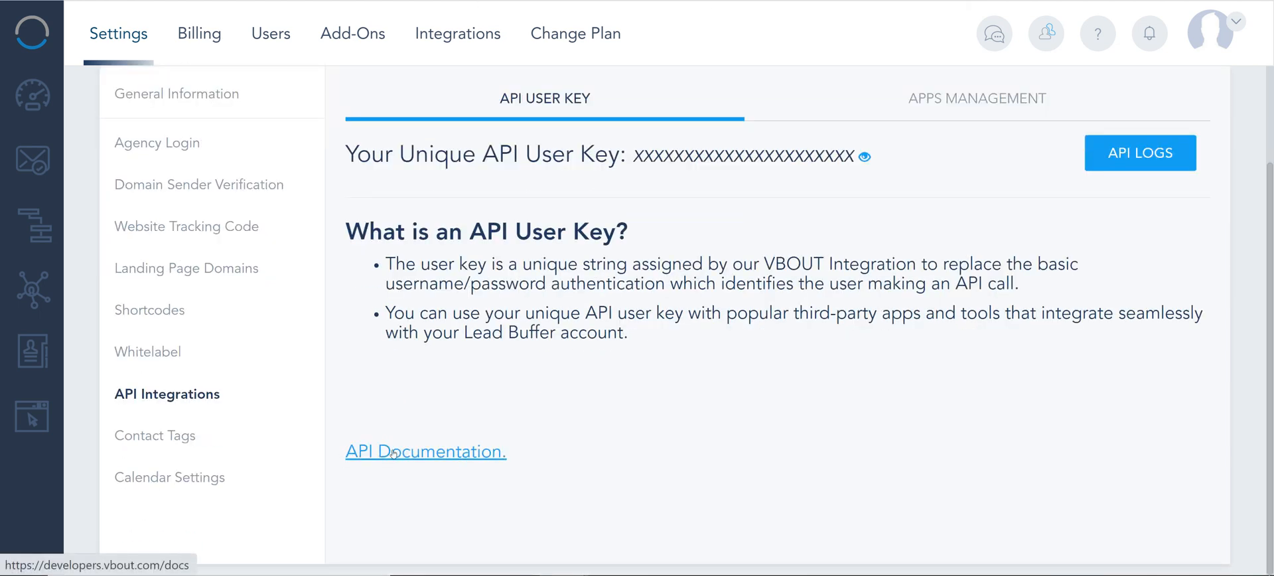
- Open the API Documentation v1.0 page from the API integration settings
click(425, 451)
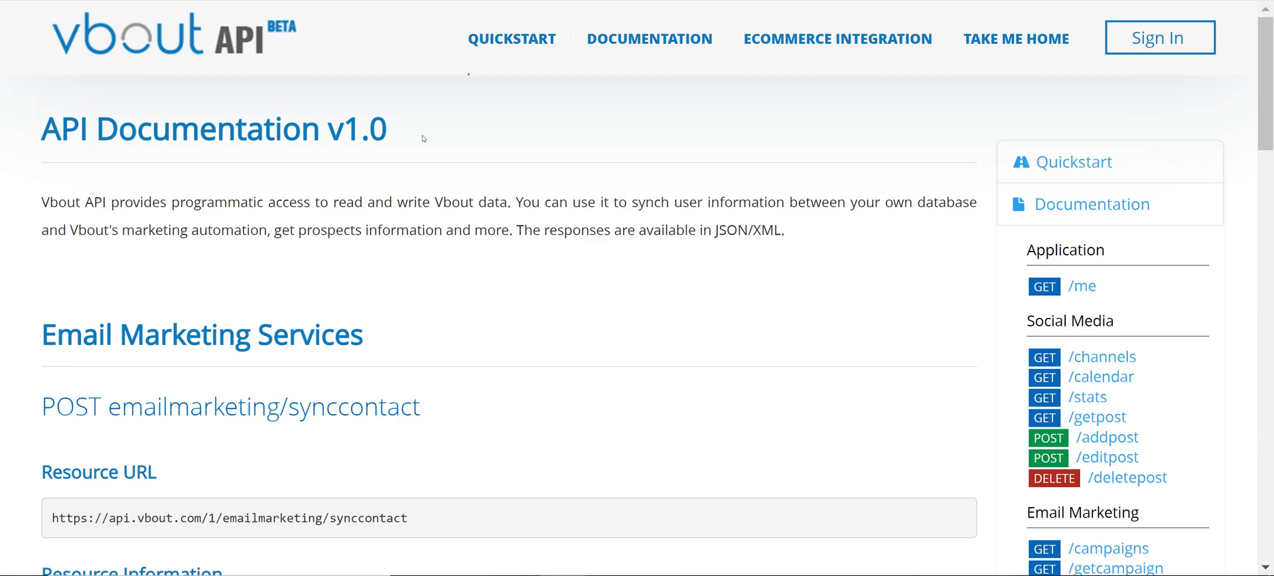
mouse_move(478, 275)
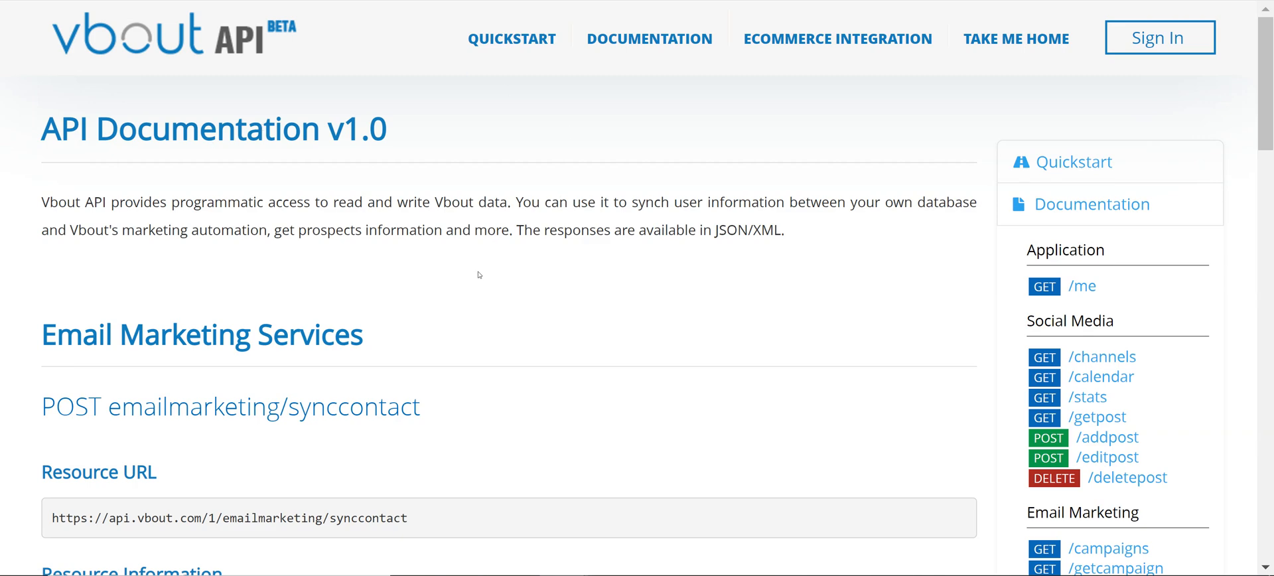
- Scroll to the POST emailmarketing/synccontact section of the Email Marketing endpoints
scroll(down, 3)
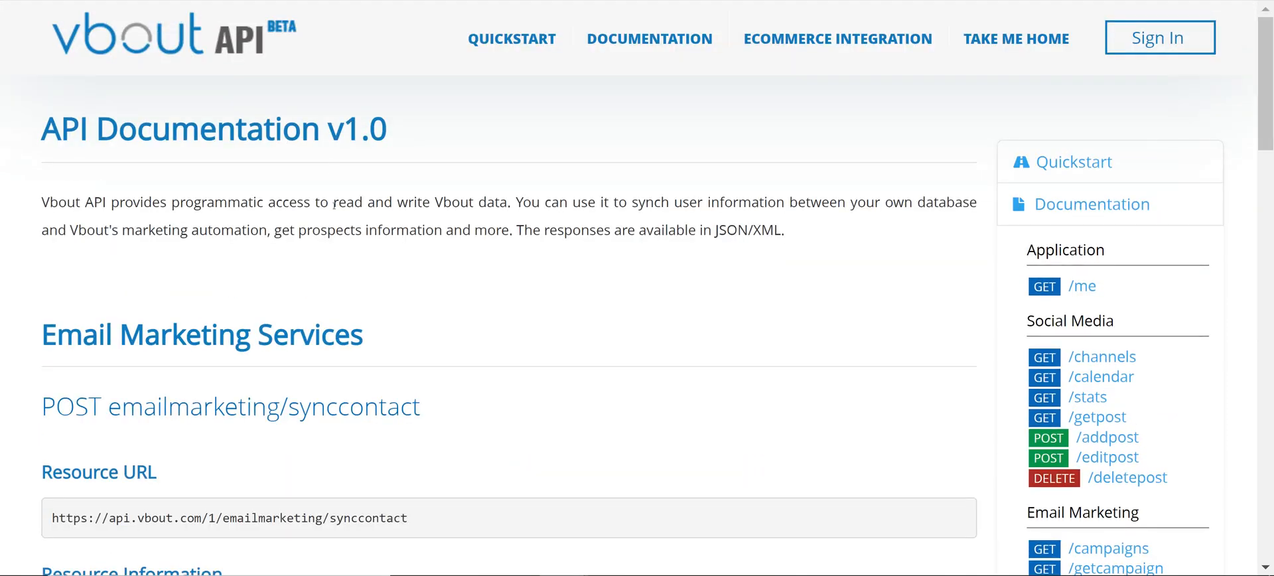
scroll(down, 3)
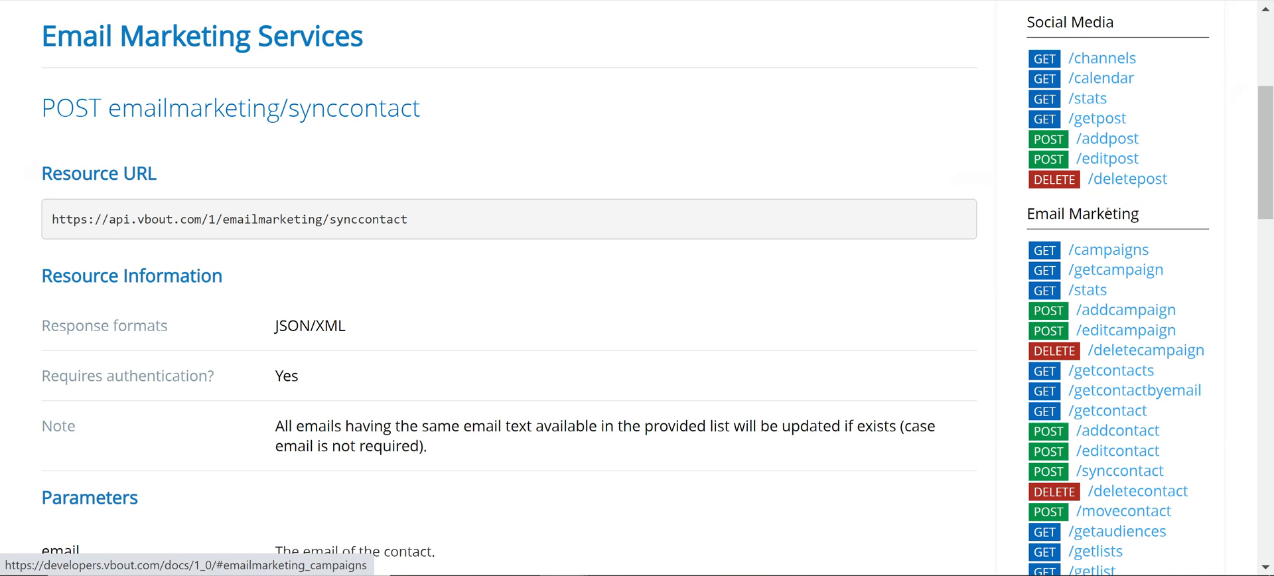
mouse_move(1101, 57)
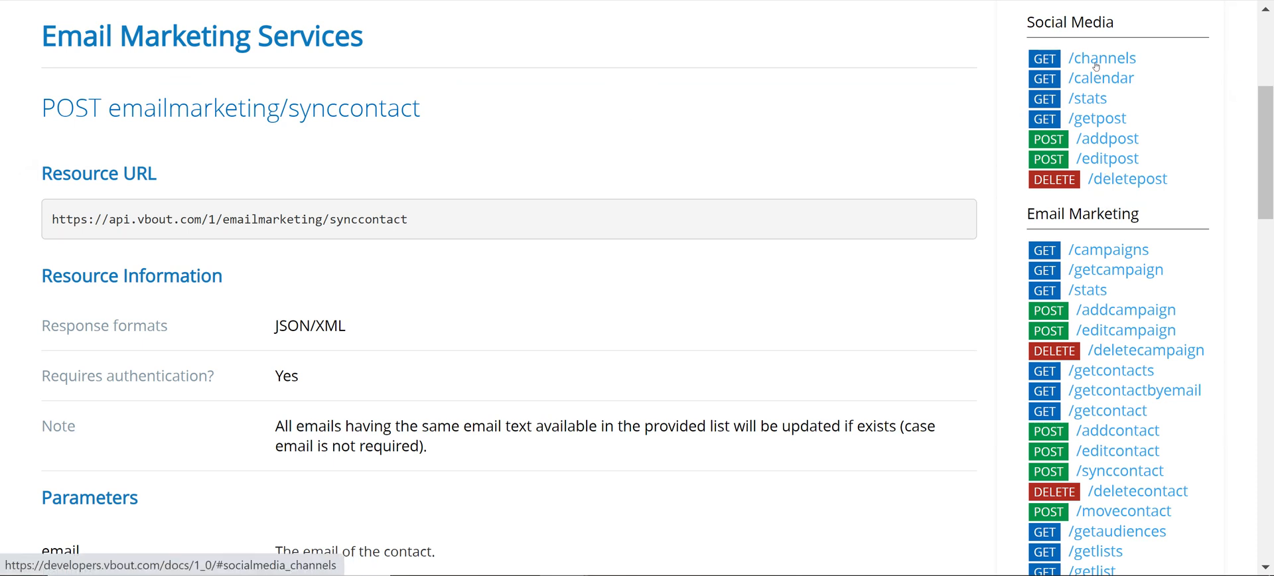
mouse_move(1190, 211)
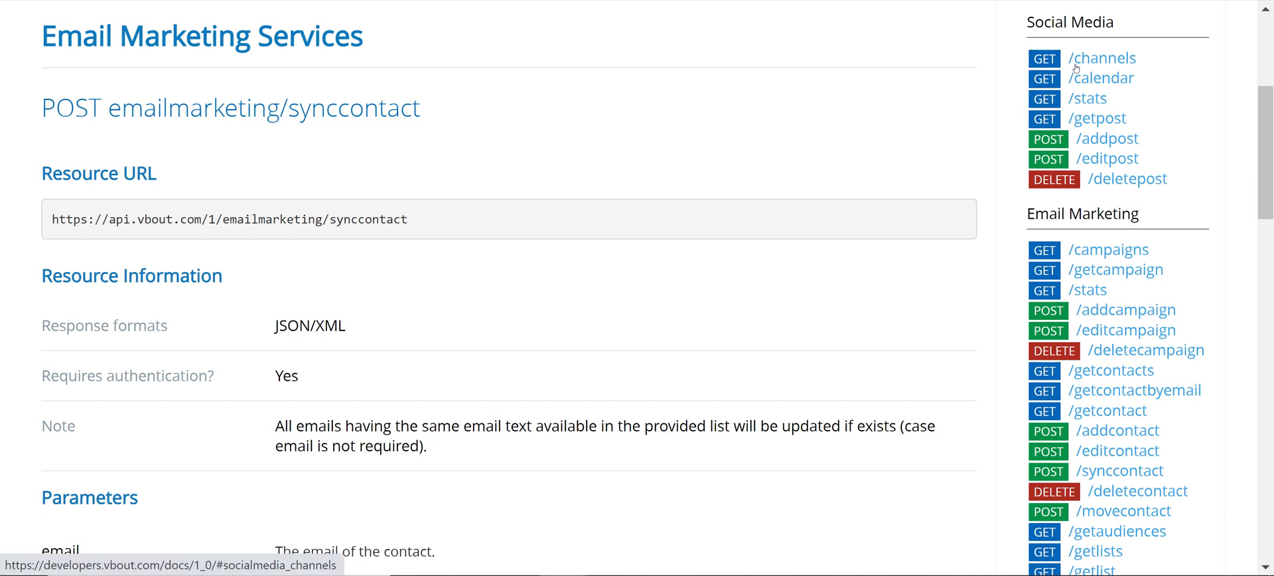
mouse_move(1091, 295)
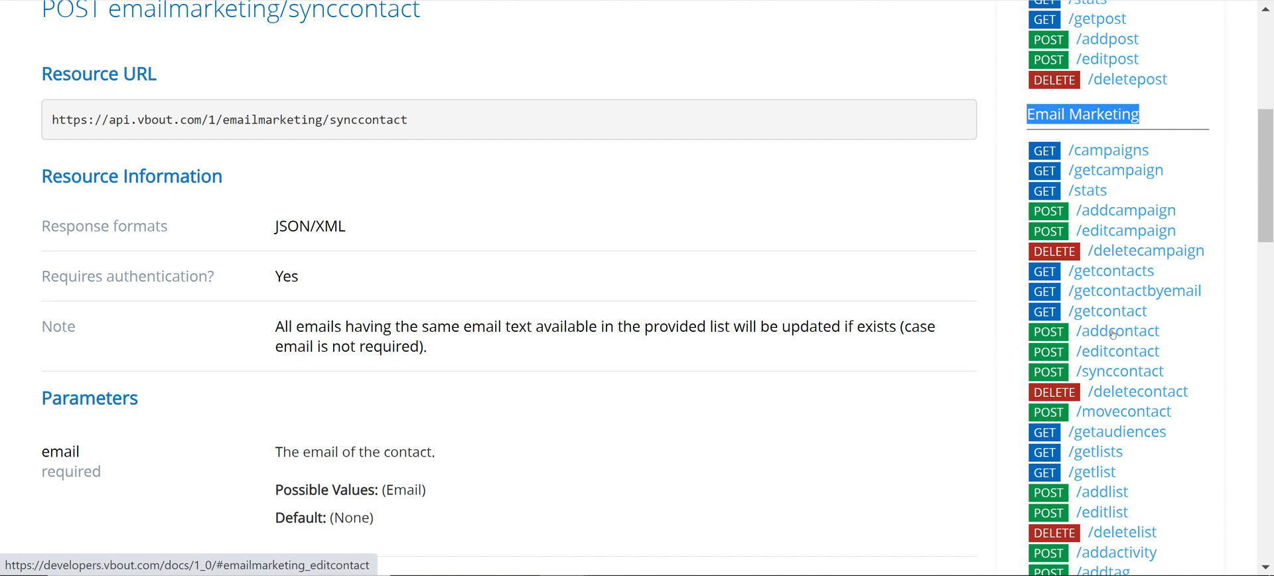
mouse_move(1120, 355)
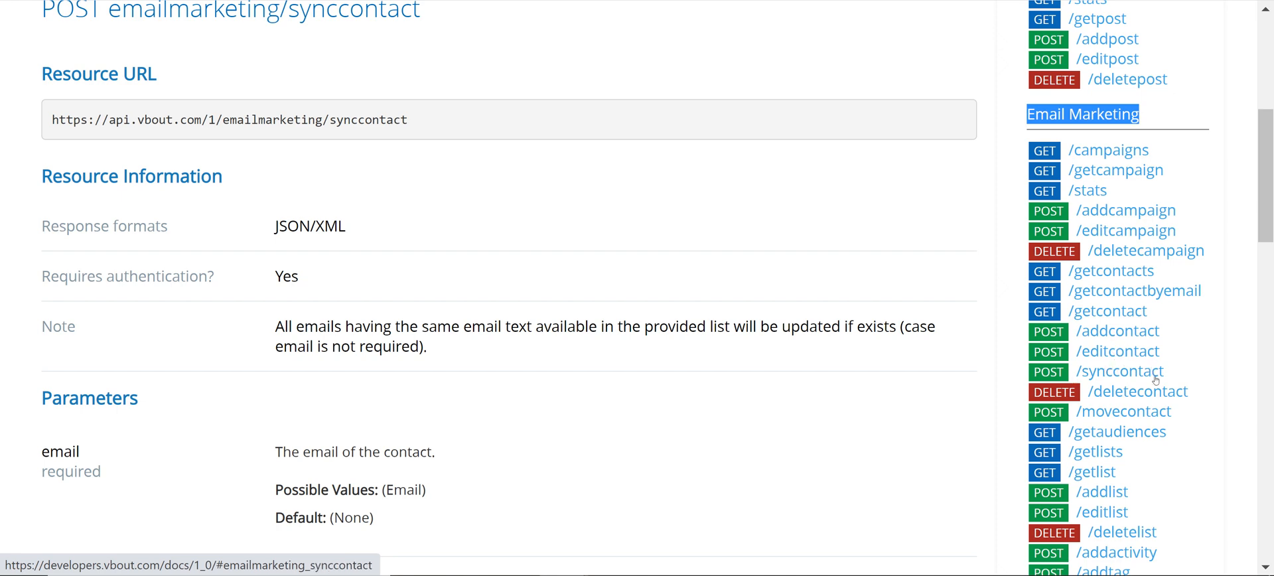
- Scroll through synccontact's parameters (status, listid, custom fields) and the example cURL request
scroll(down, 3)
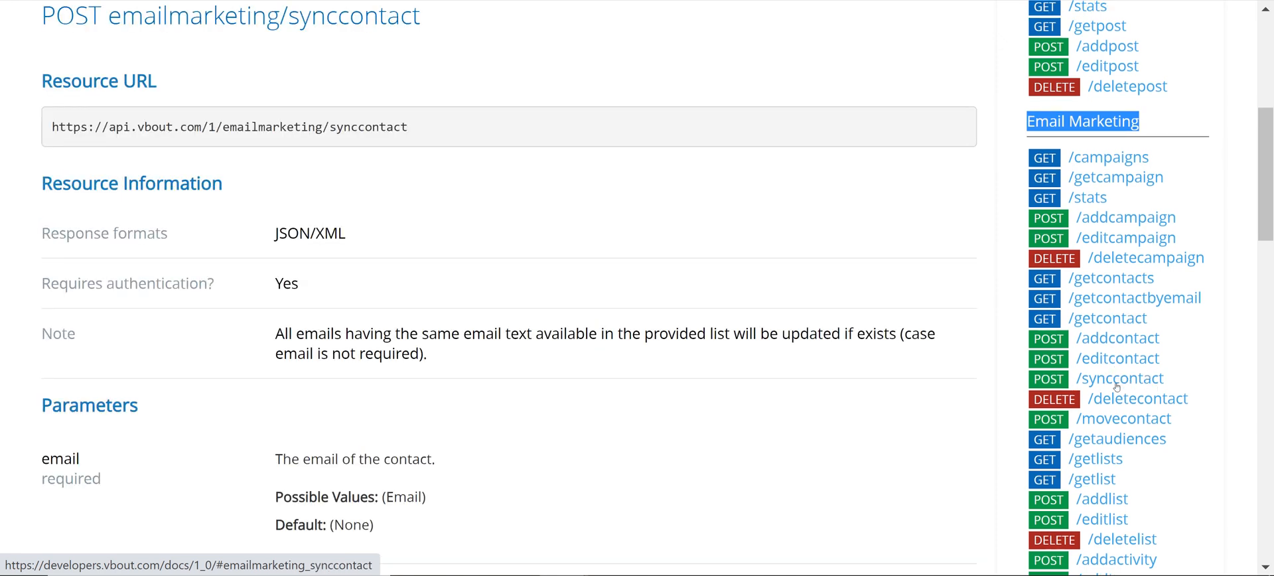
scroll(down, 3)
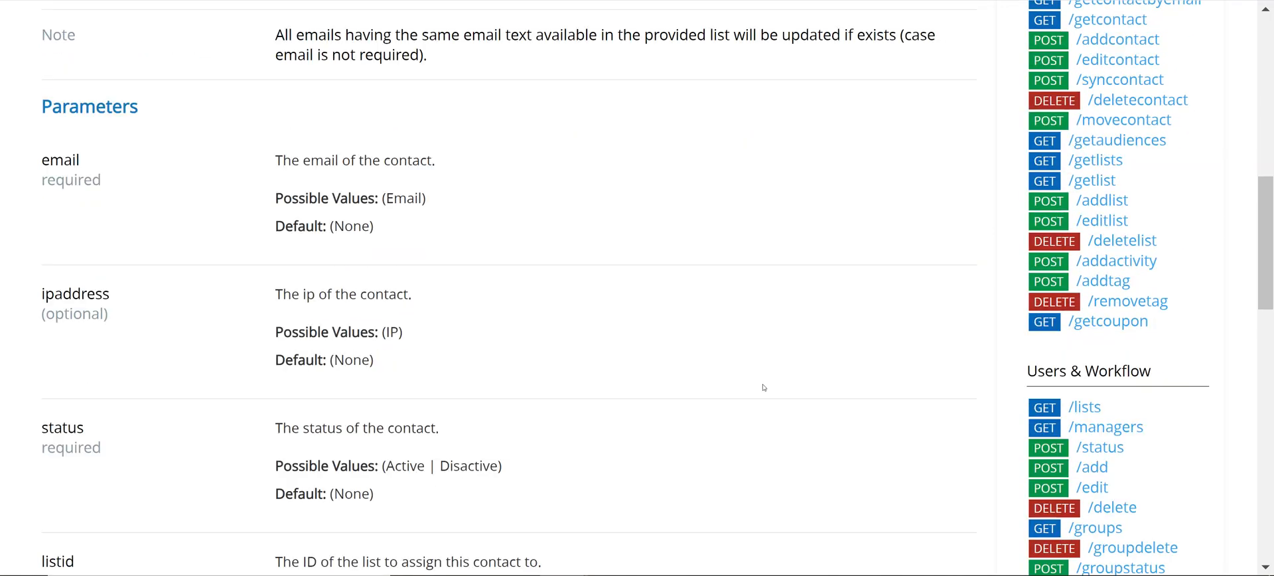
scroll(down, 3)
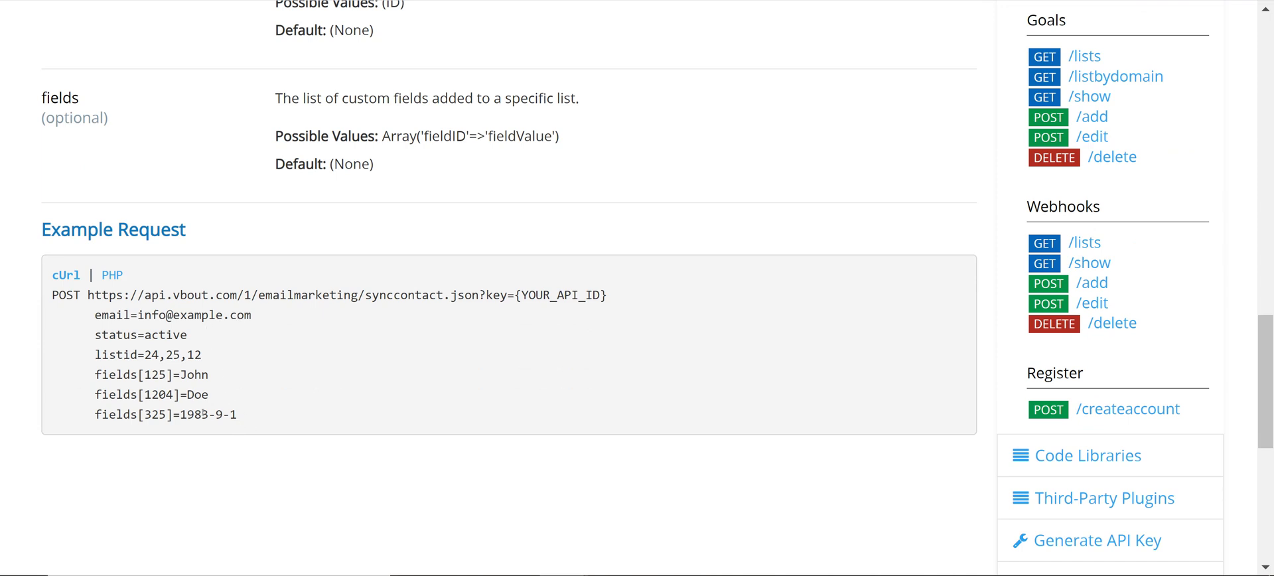
mouse_move(397, 368)
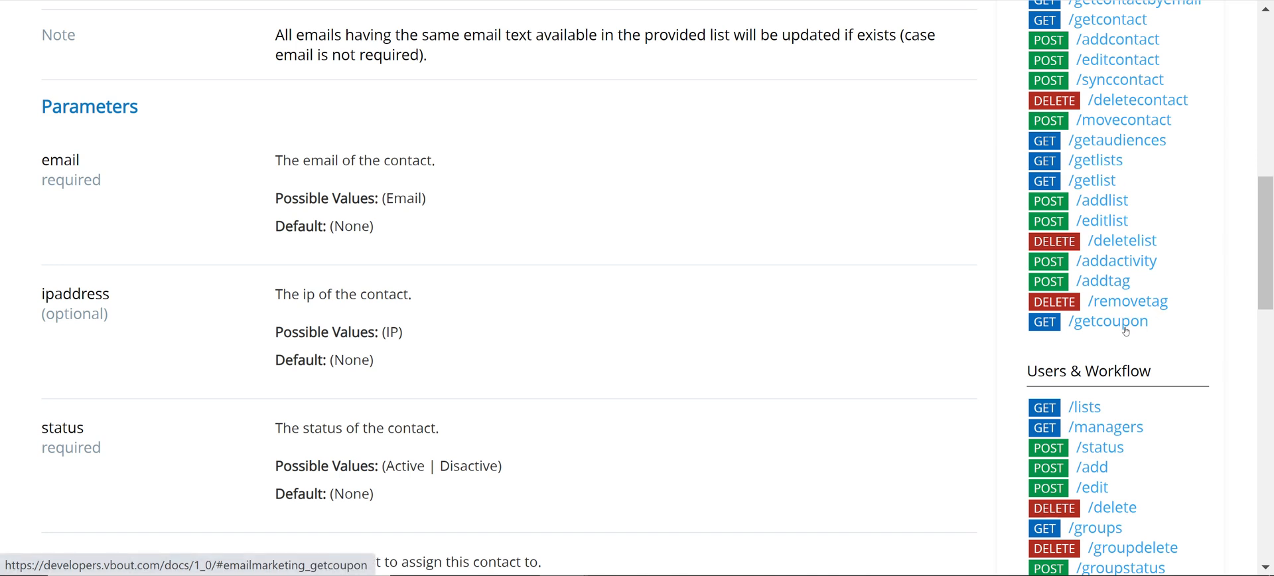
mouse_move(1110, 335)
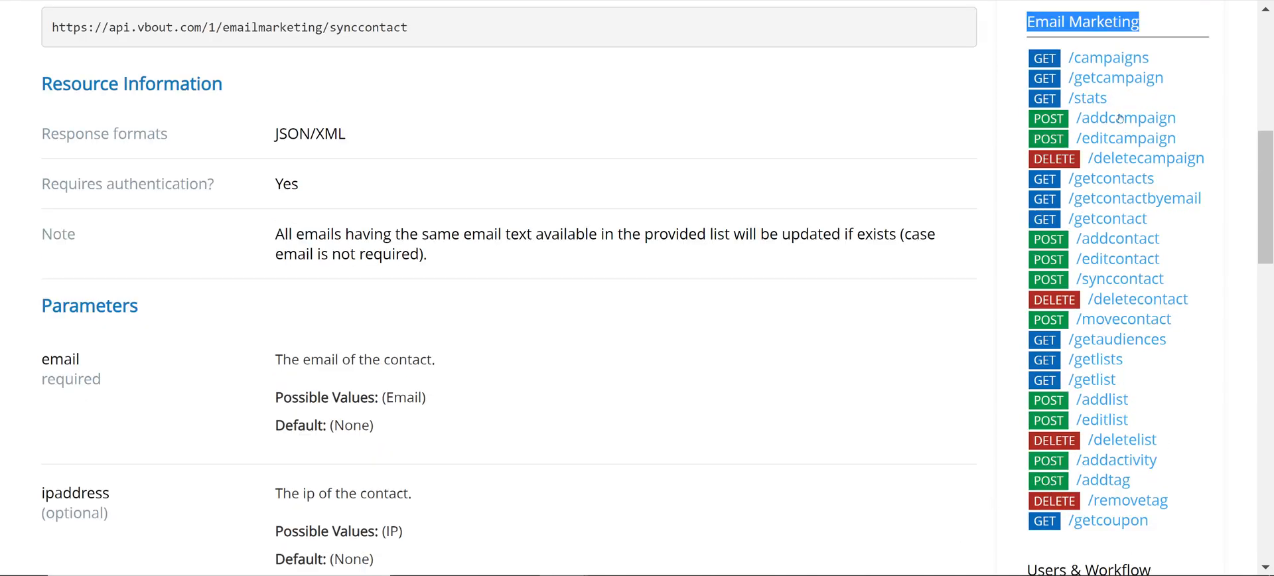
mouse_move(991, 398)
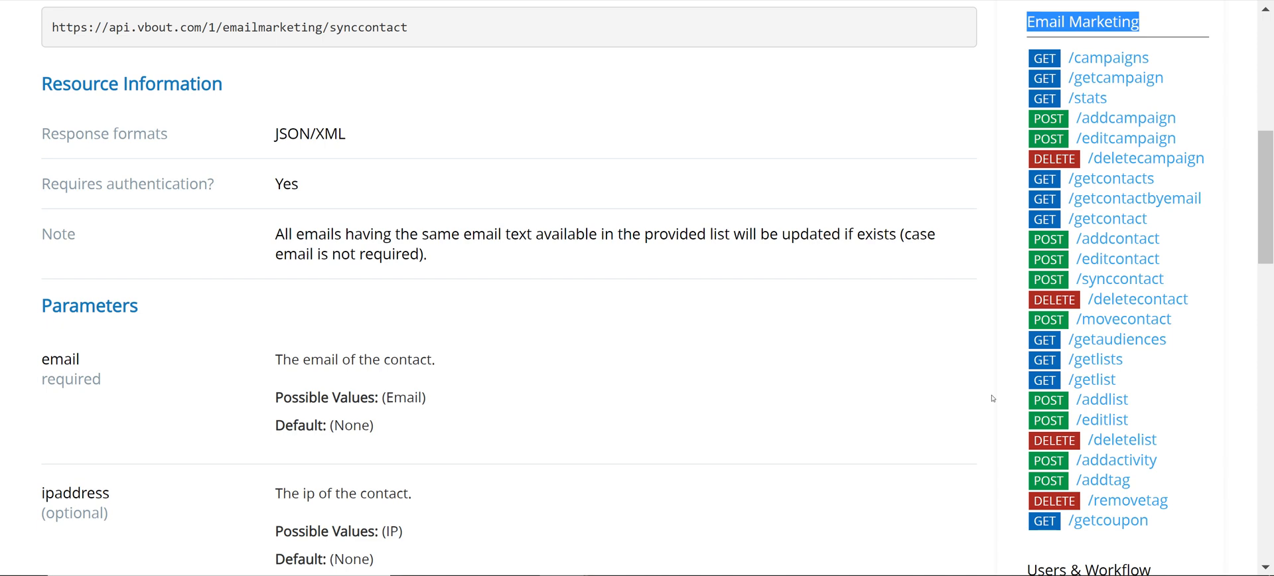
mouse_move(815, 379)
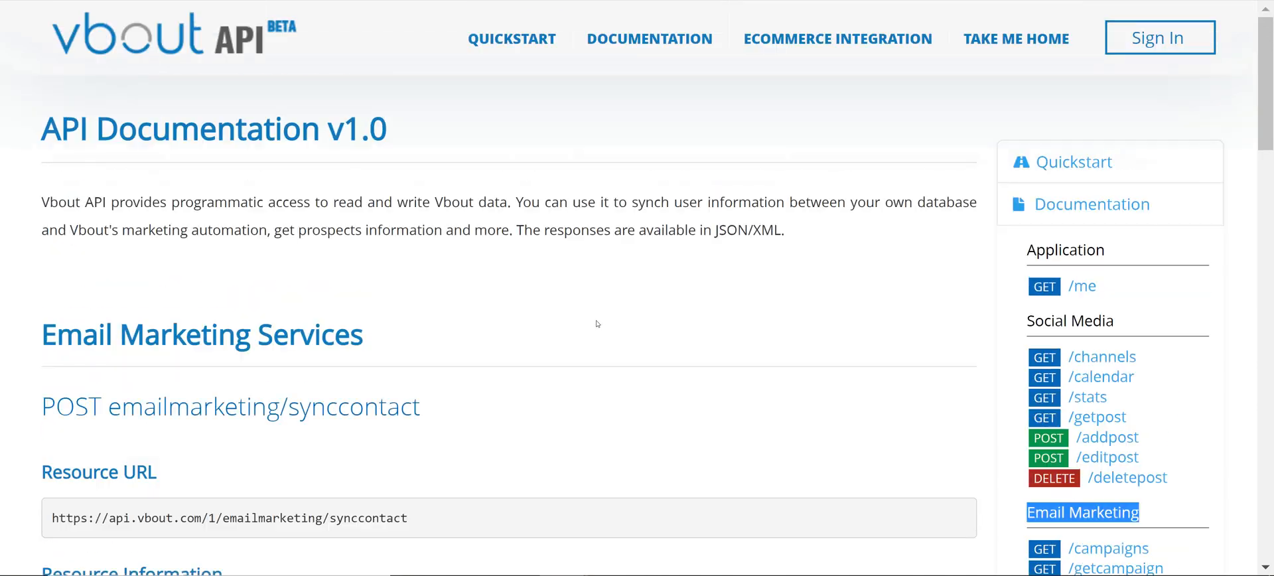
mouse_move(837, 38)
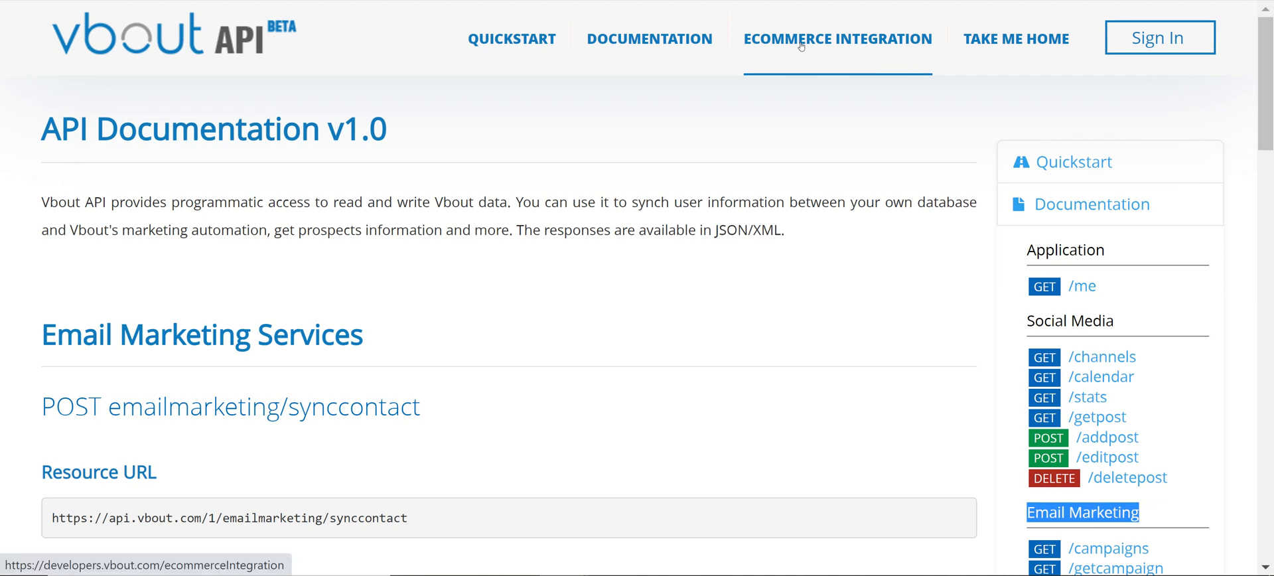
- Read the Ecommerce Integration guide's Introduction and Getting Started overview of data types
click(837, 38)
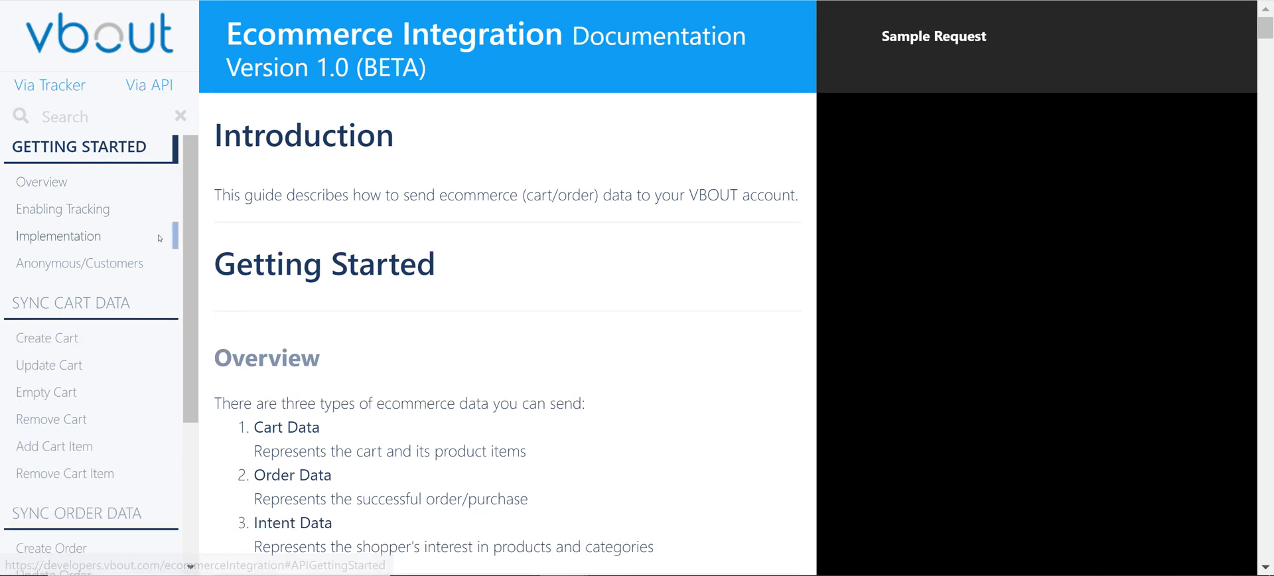
scroll(down, 3)
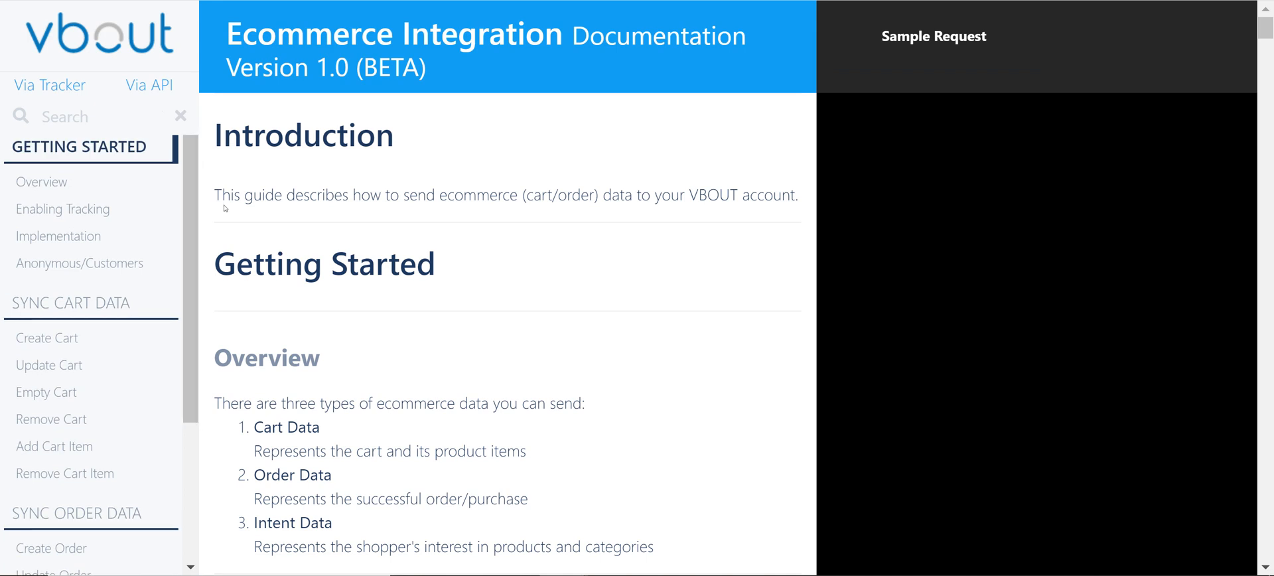
mouse_move(176, 363)
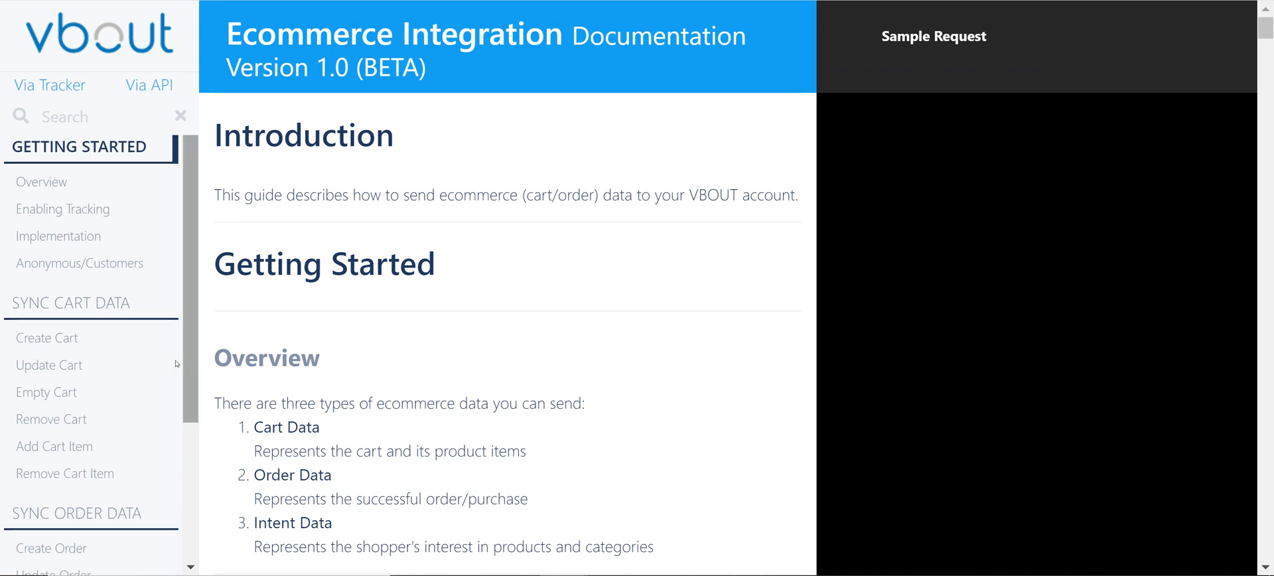
mouse_move(48, 338)
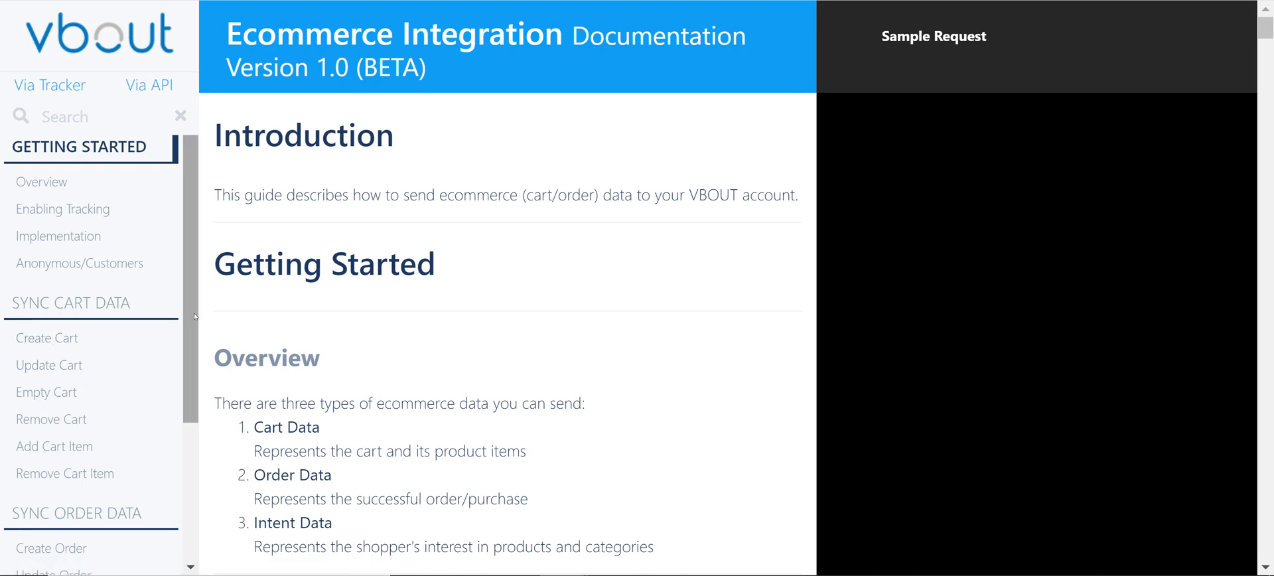
scroll(down, 3)
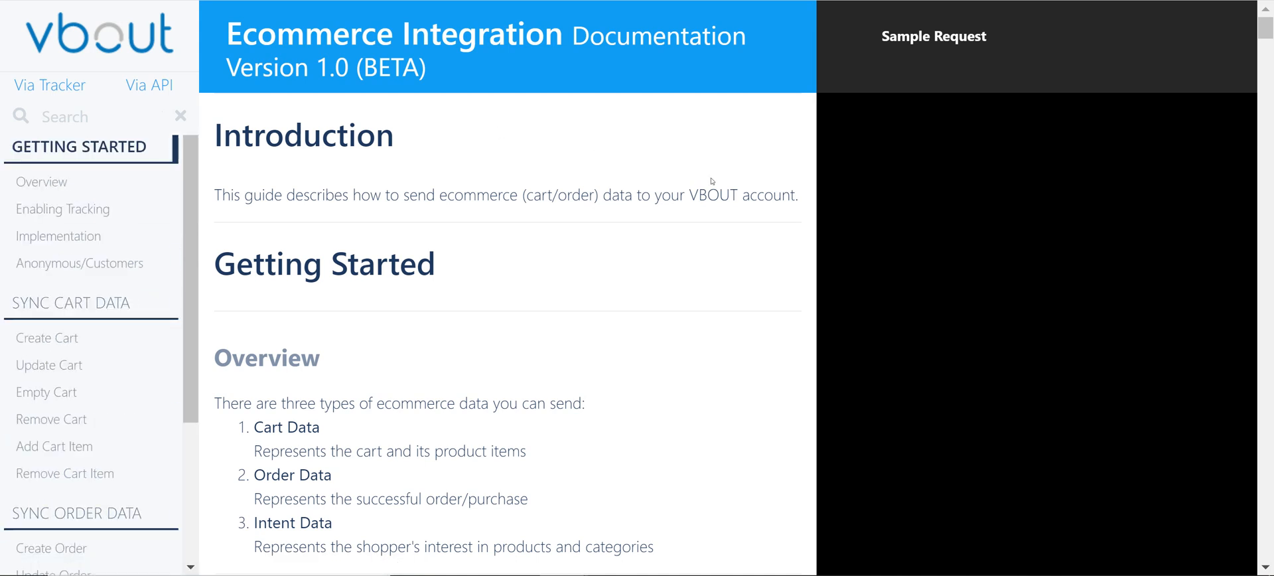
mouse_move(569, 209)
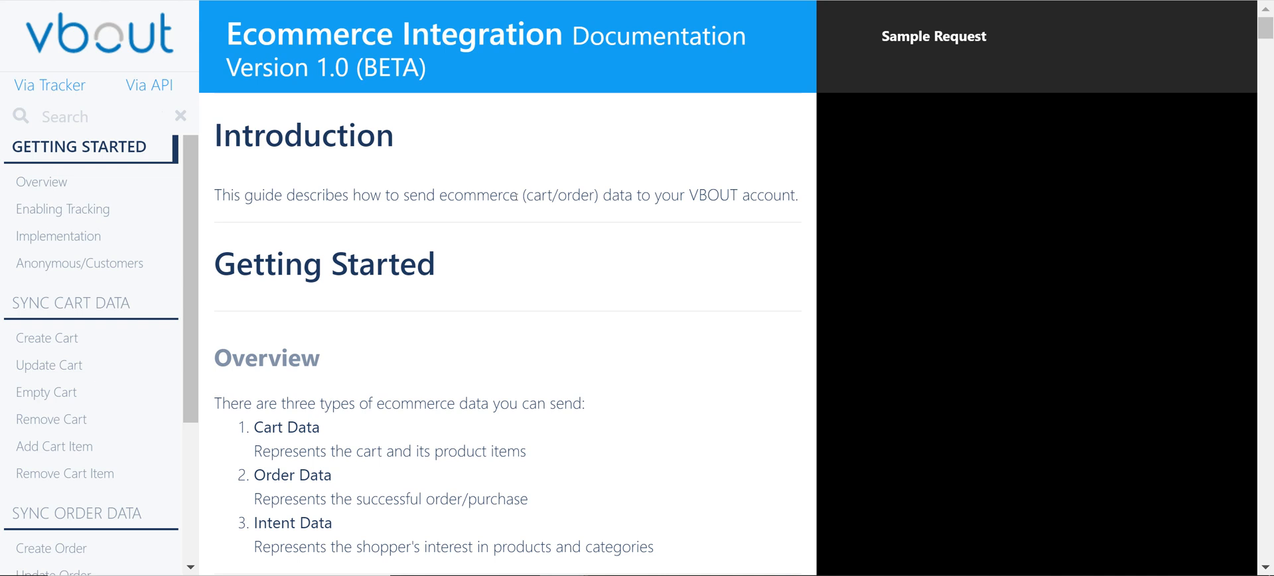
double_click(471, 195)
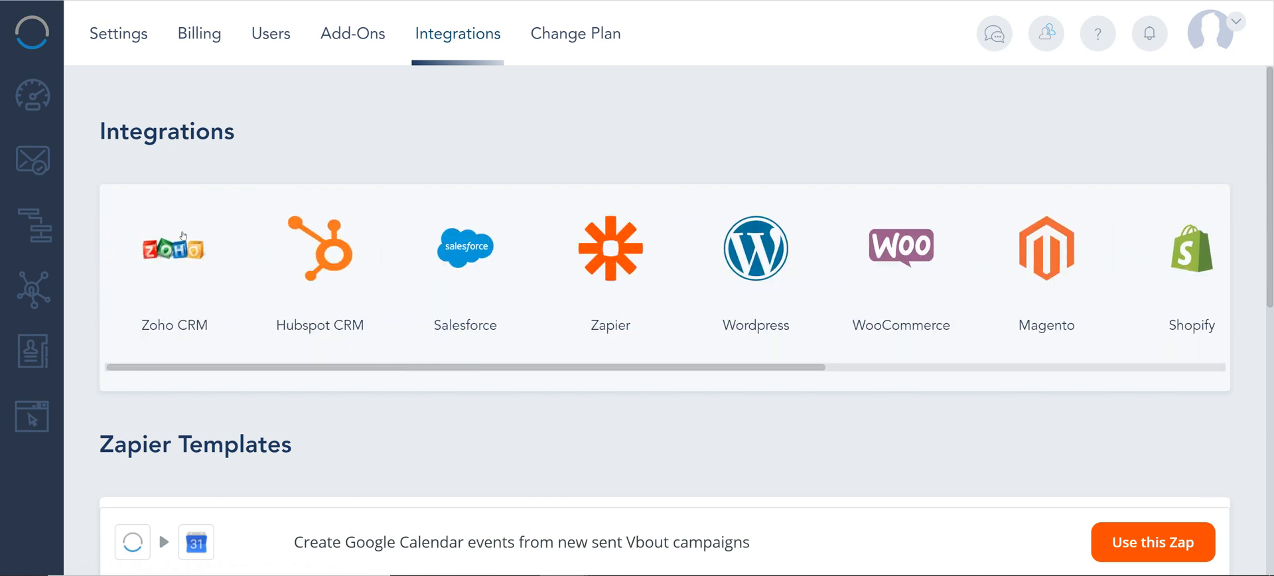
mouse_move(32, 353)
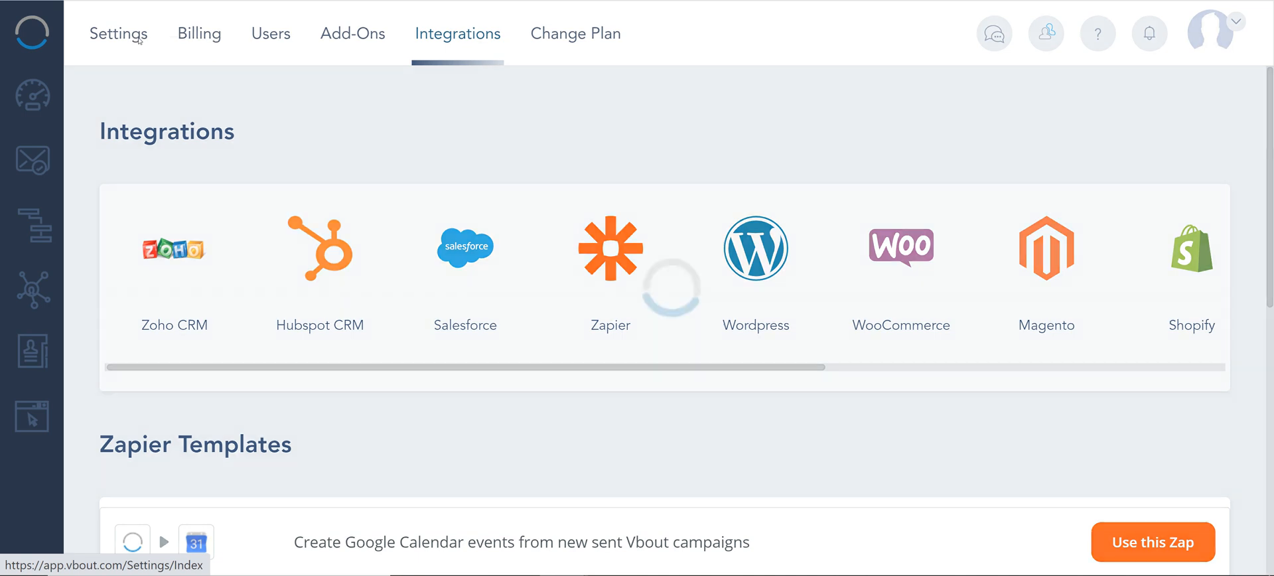
- Go to Website Tracking Code settings and show the actions for leadbuffer.com
click(118, 33)
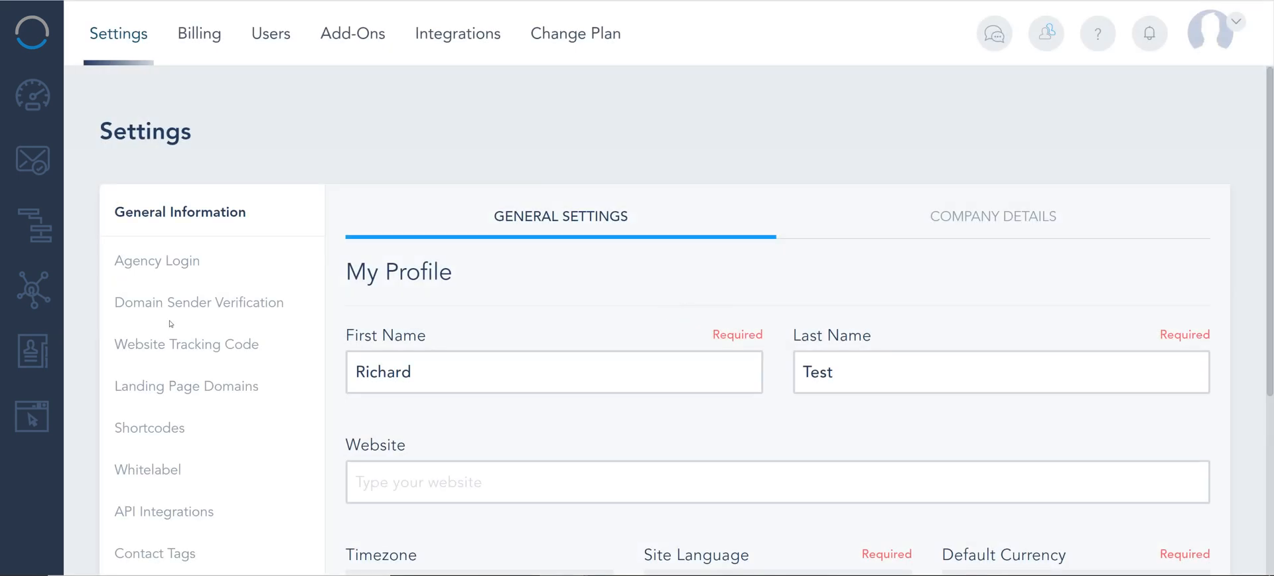
click(186, 343)
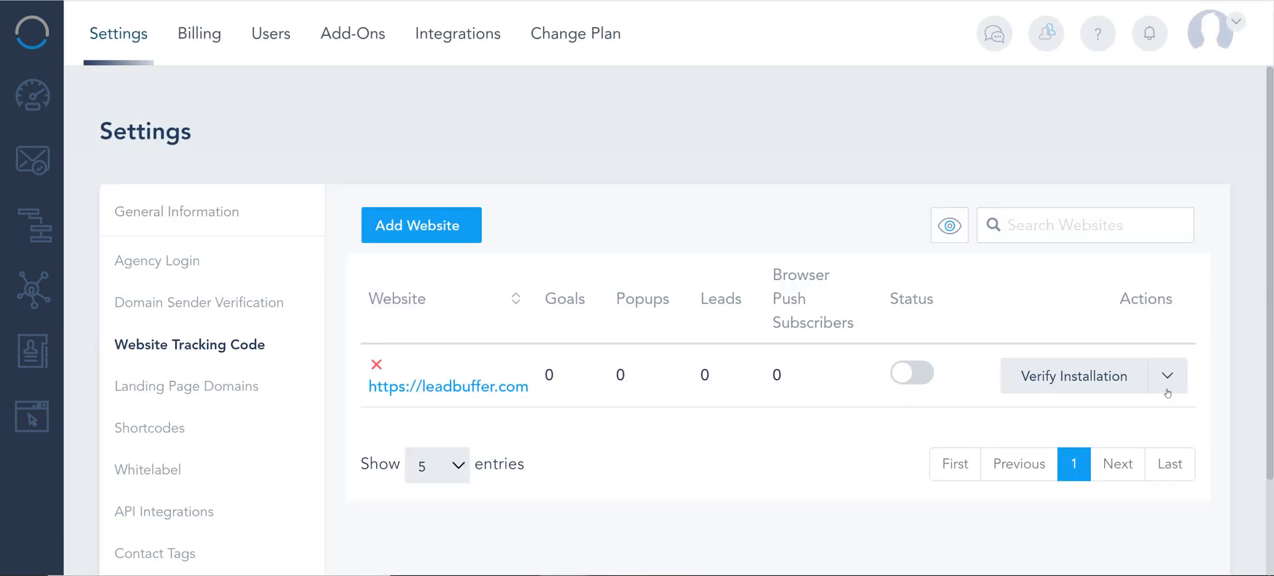
click(1167, 375)
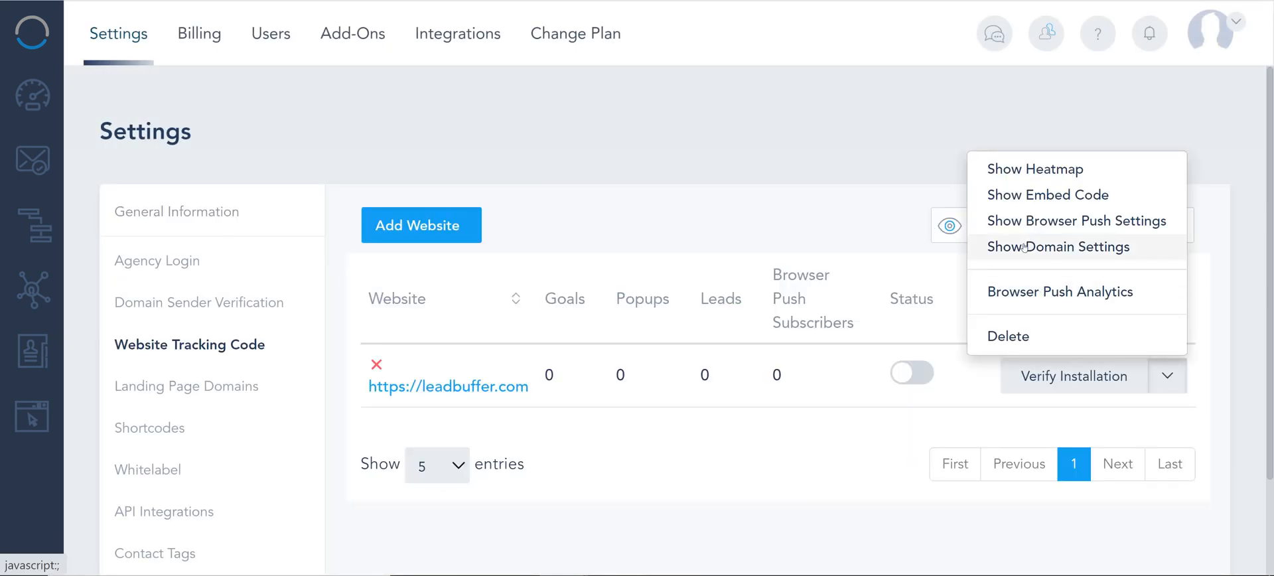
- In leadbuffer.com Domain Settings, activate Ecommerce Tracking with US Dollar ($) currency and submit
click(1057, 245)
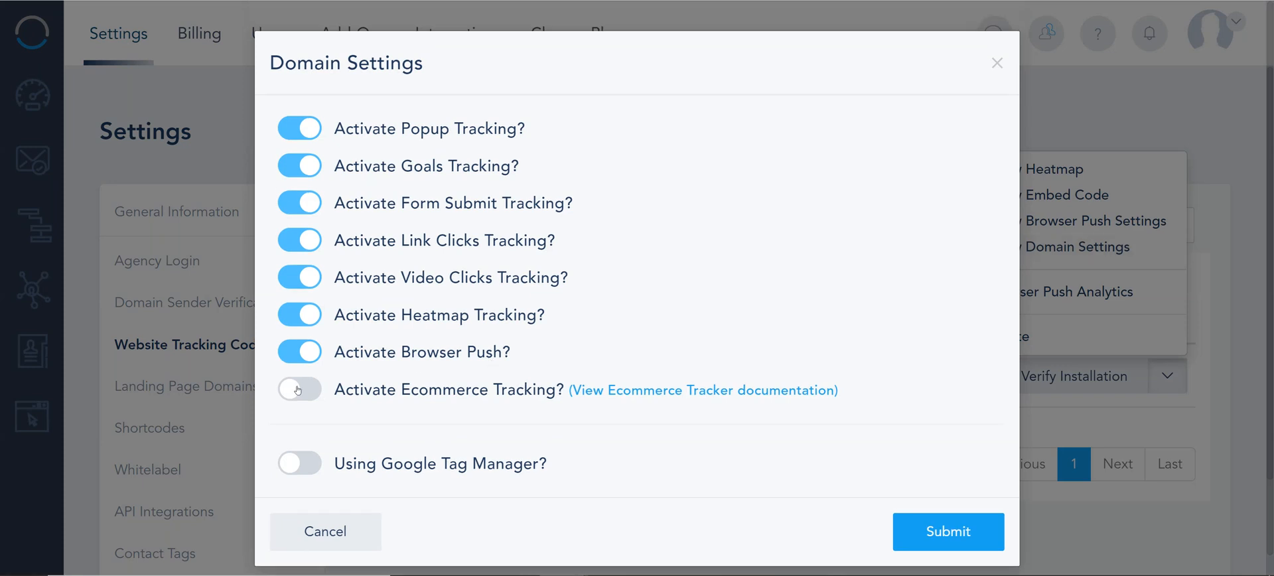
click(299, 388)
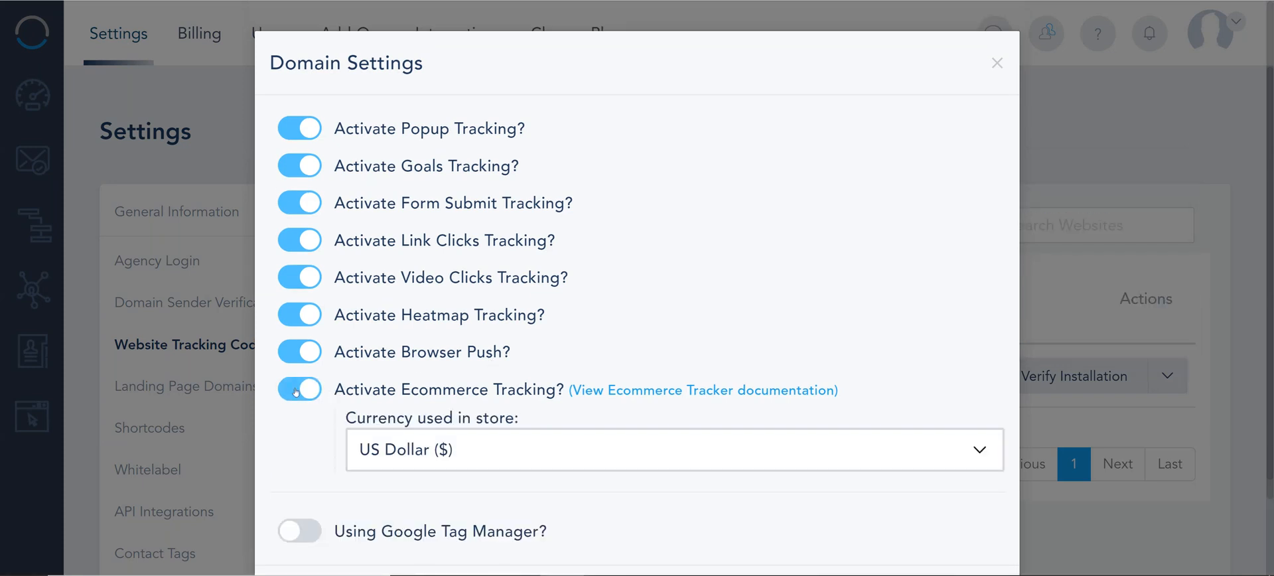
click(672, 449)
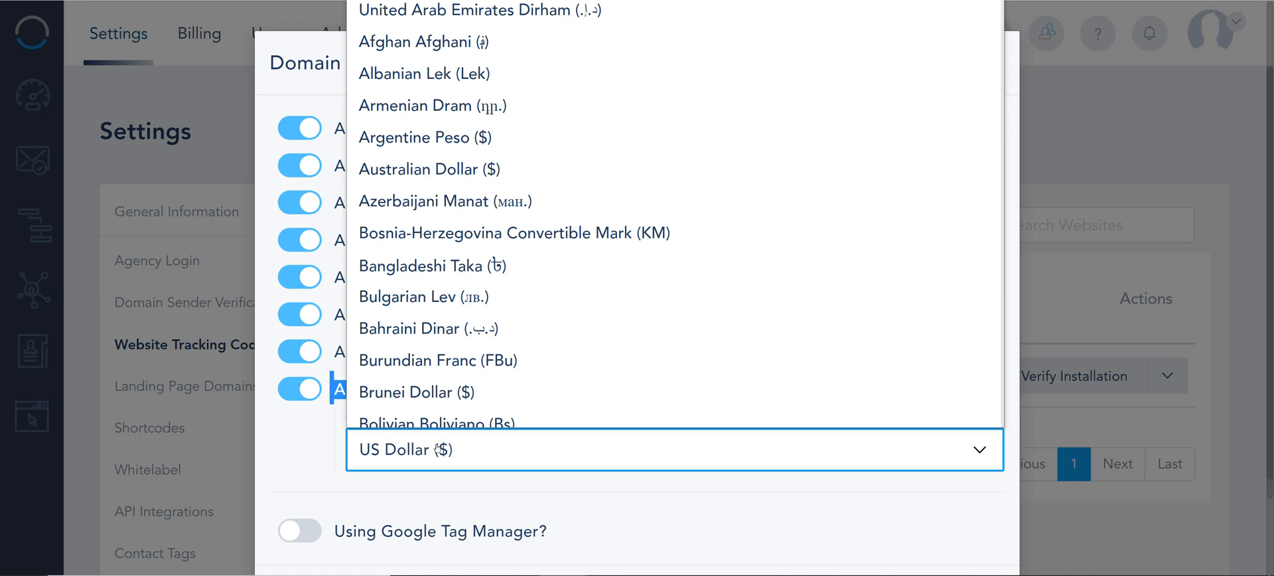
click(674, 450)
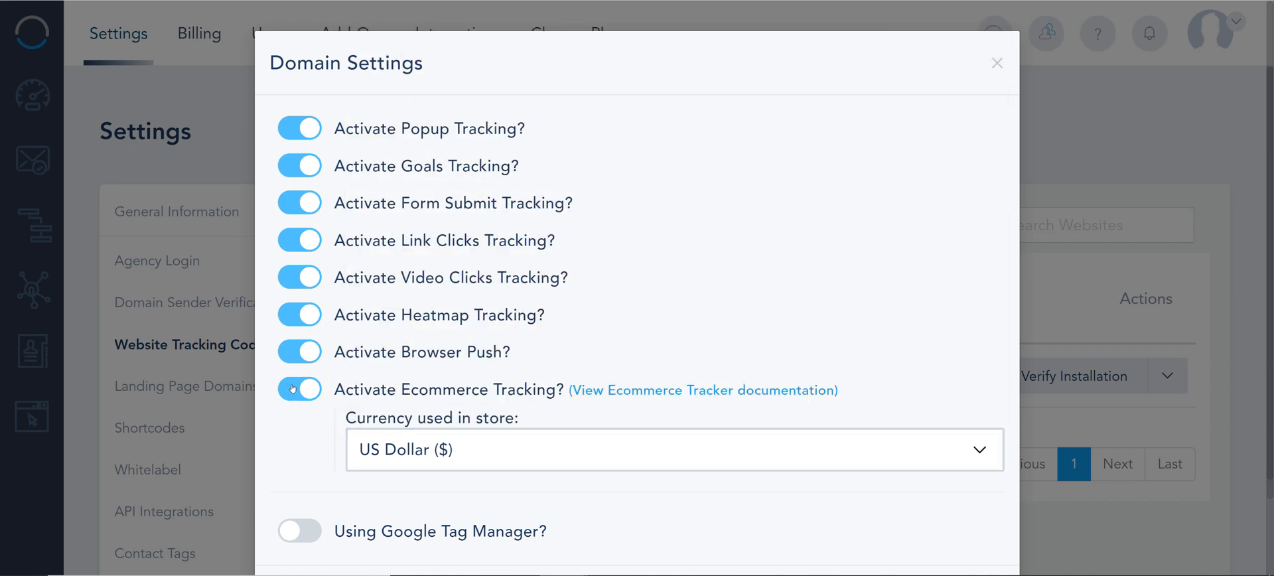
click(298, 389)
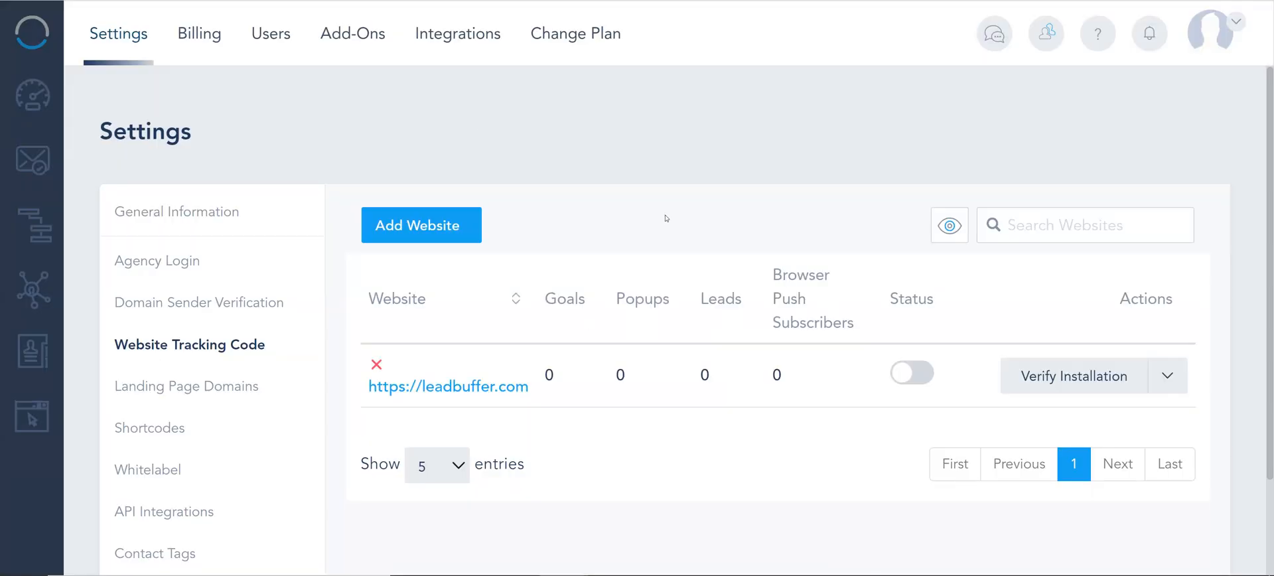
mouse_move(458, 33)
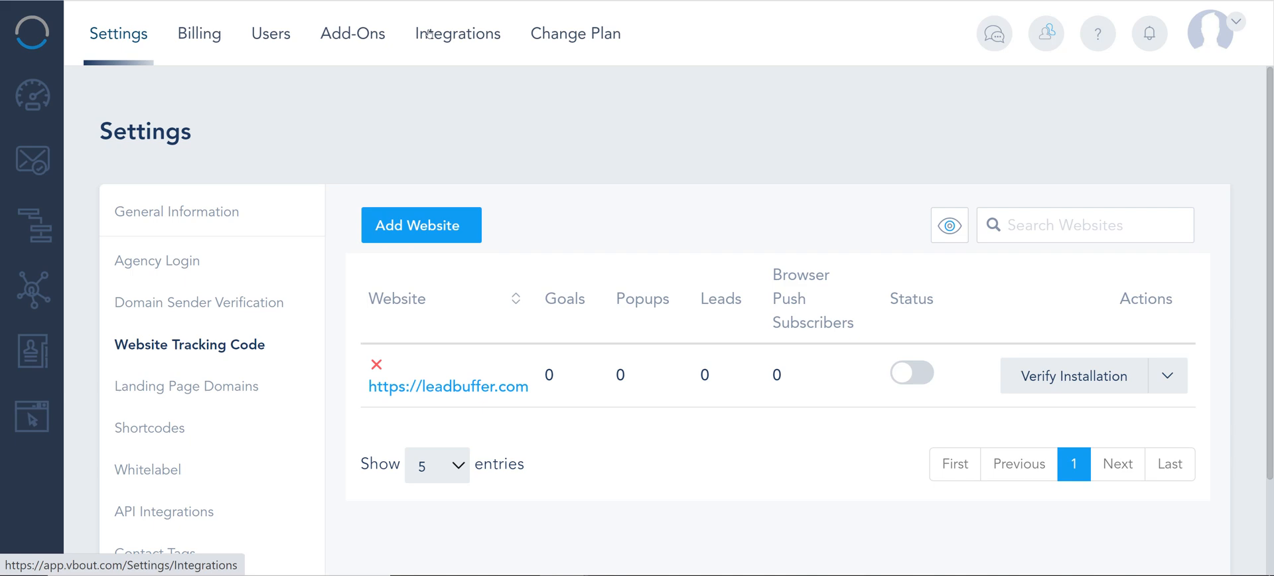